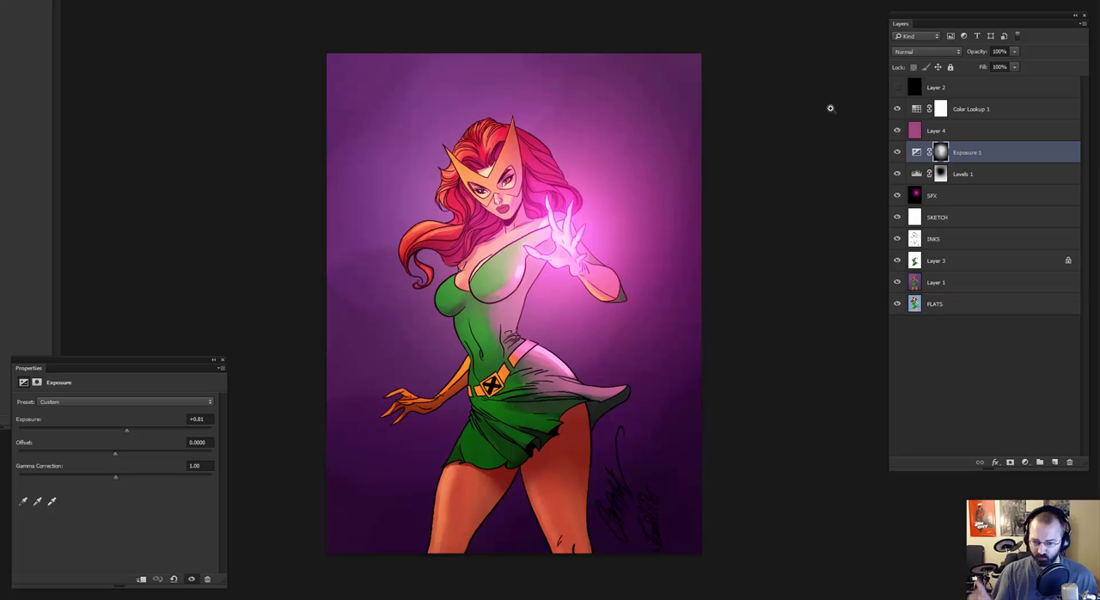
mouse_move(704, 90)
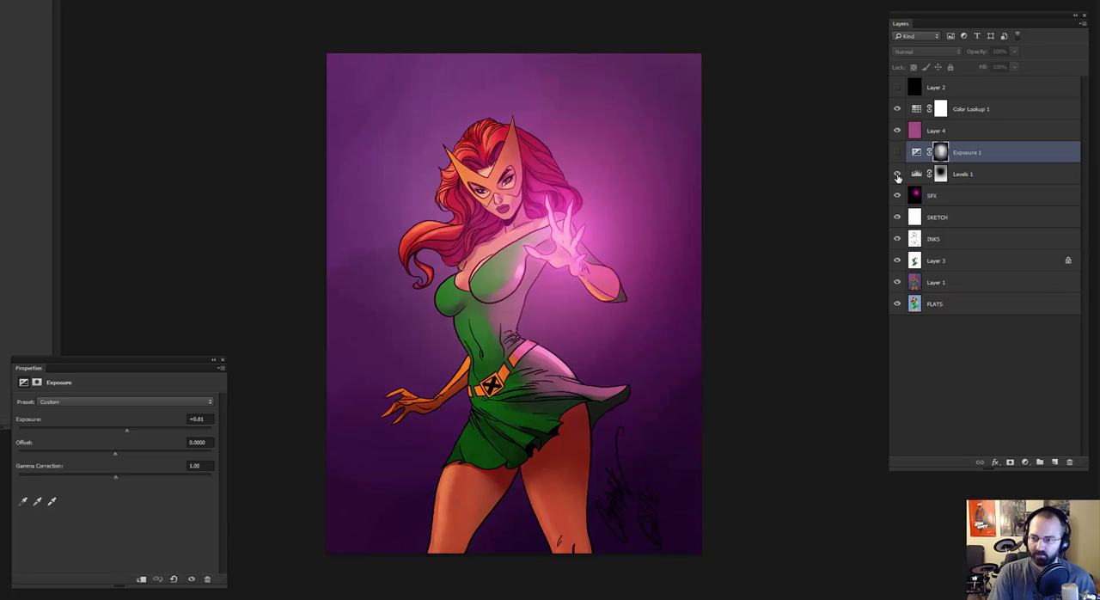
Toggle the Levels adjustment and the blue circle layer off and on to compare
click(896, 174)
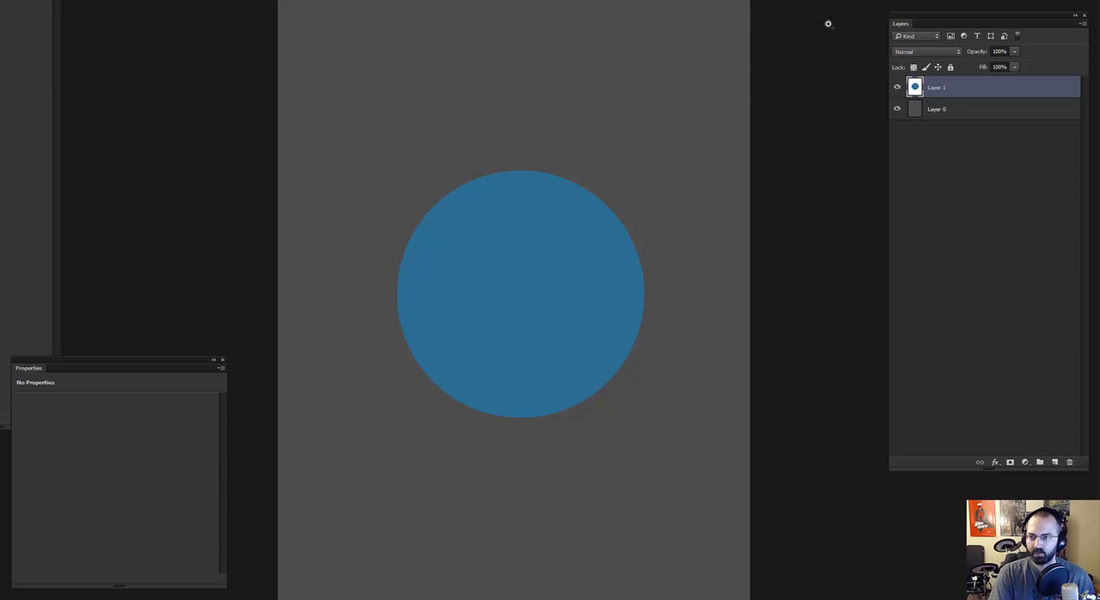
mouse_move(912, 82)
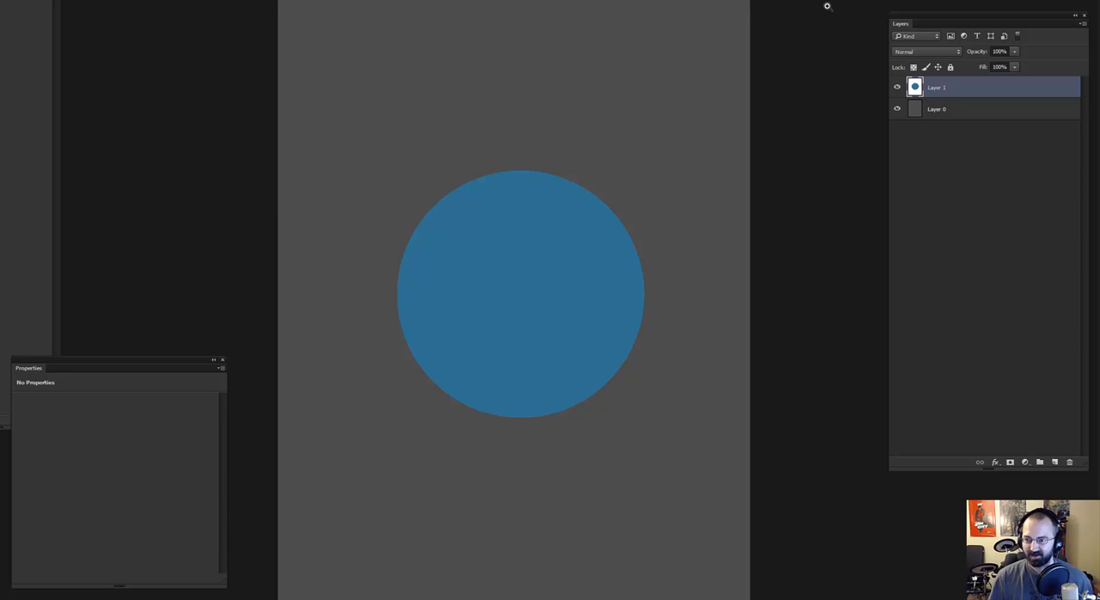
mouse_move(827, 7)
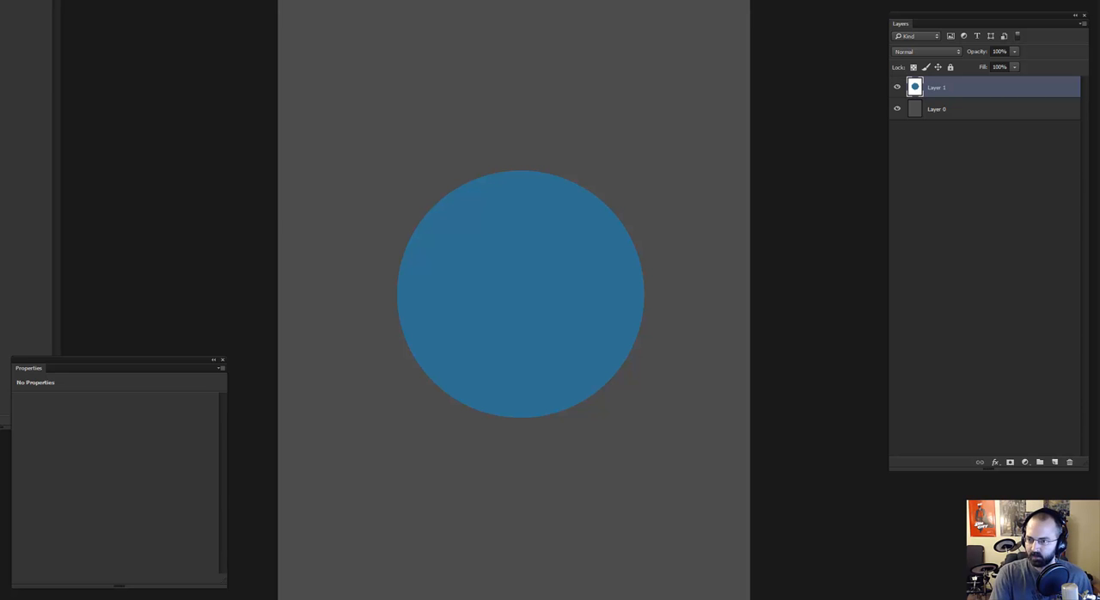
click(897, 86)
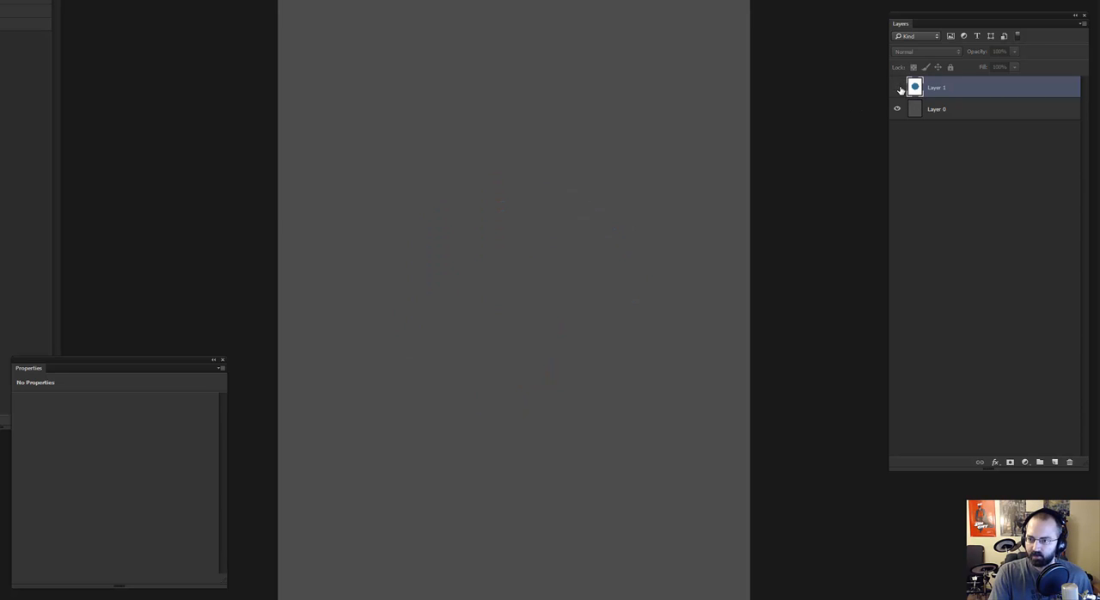
click(897, 86)
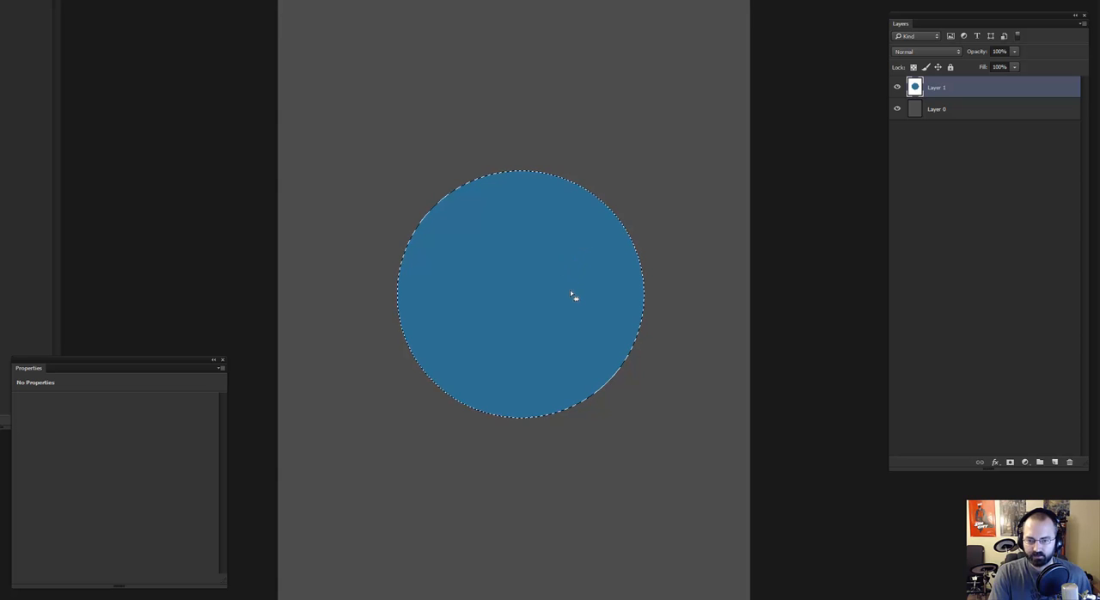
mouse_move(515, 319)
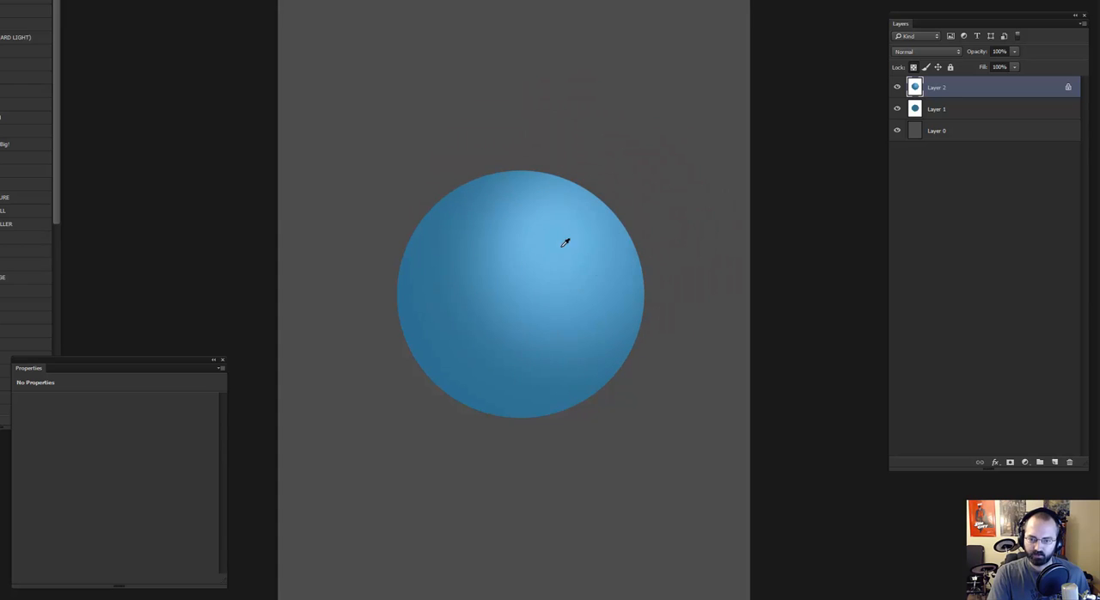
mouse_move(411, 256)
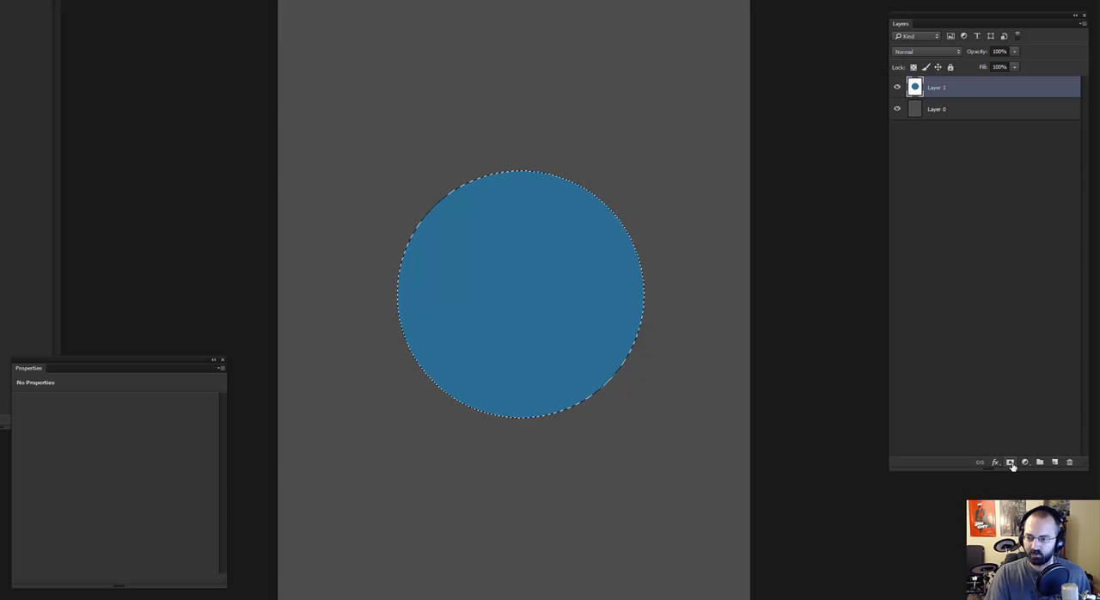
Give the blue circle layer a circle-shaped layer mask, then disable the mask so it shows plain blue
click(1010, 463)
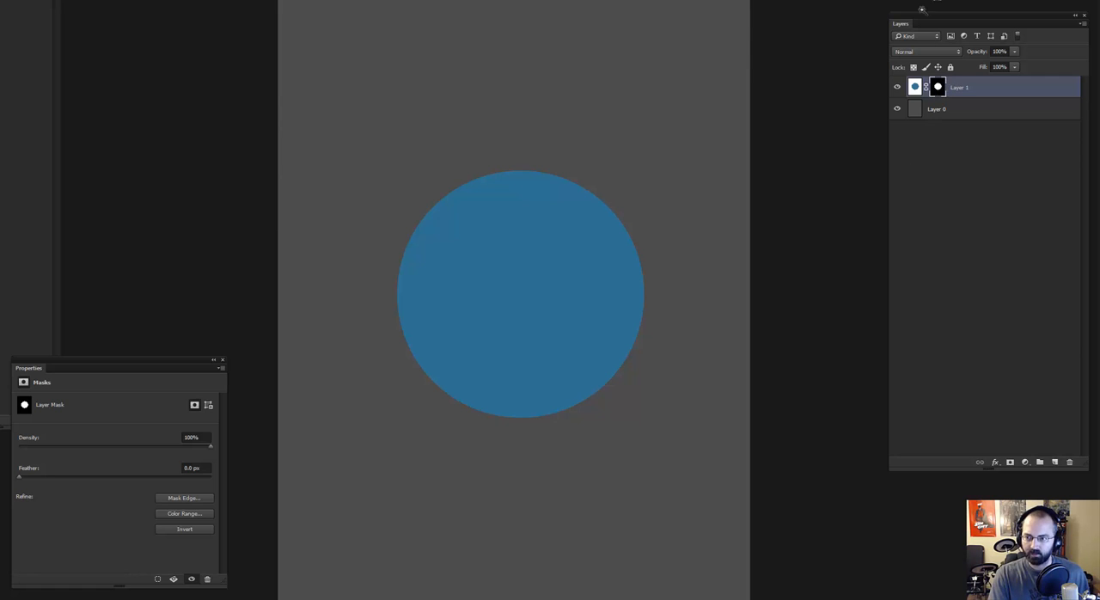
click(914, 86)
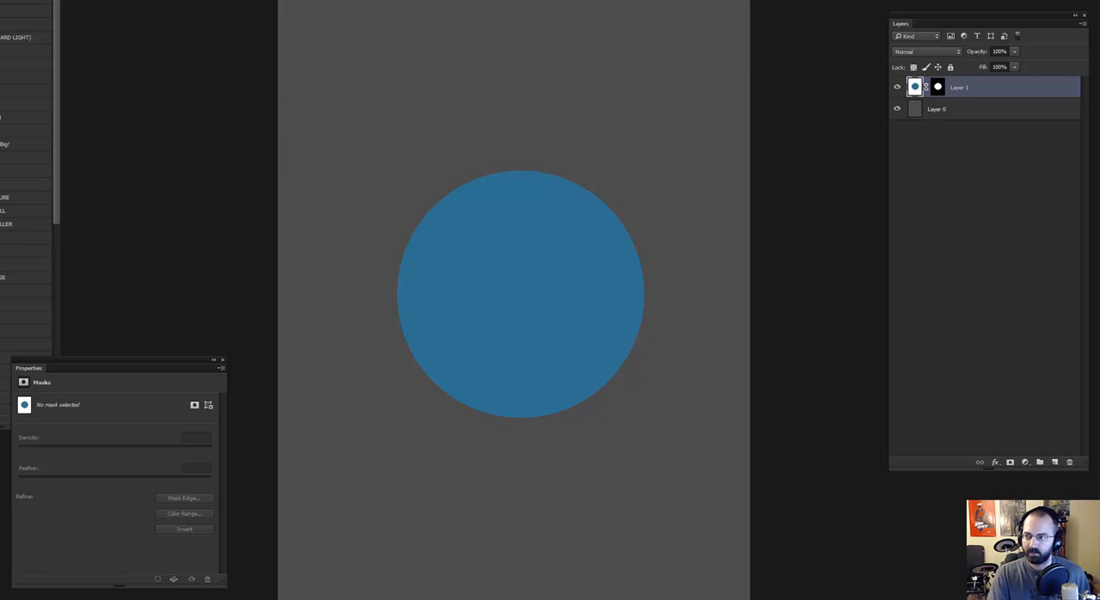
mouse_move(949, 76)
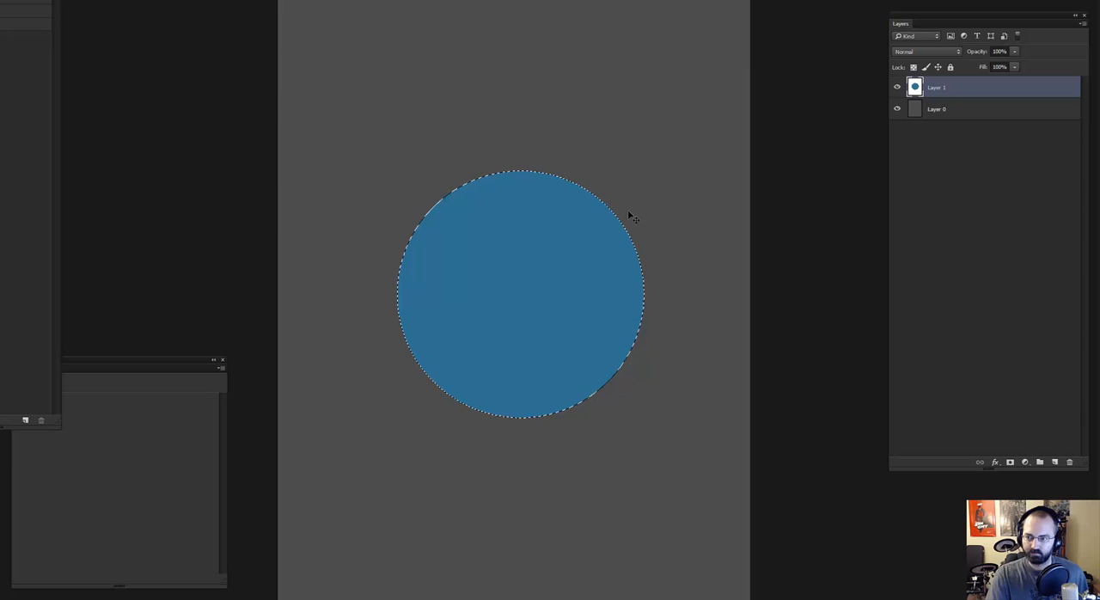
click(1010, 460)
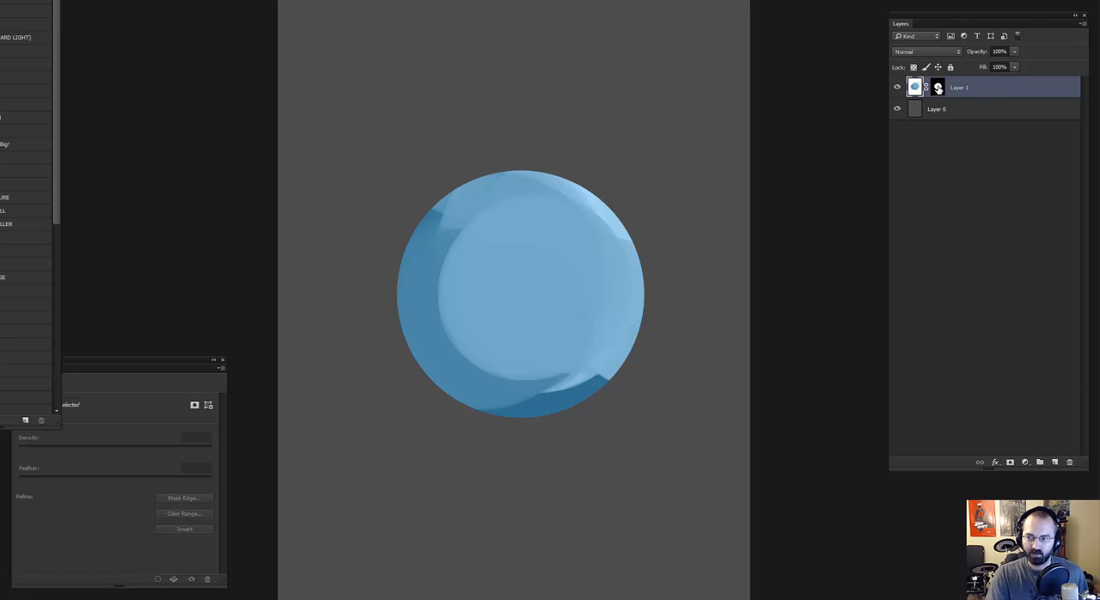
right_click(938, 86)
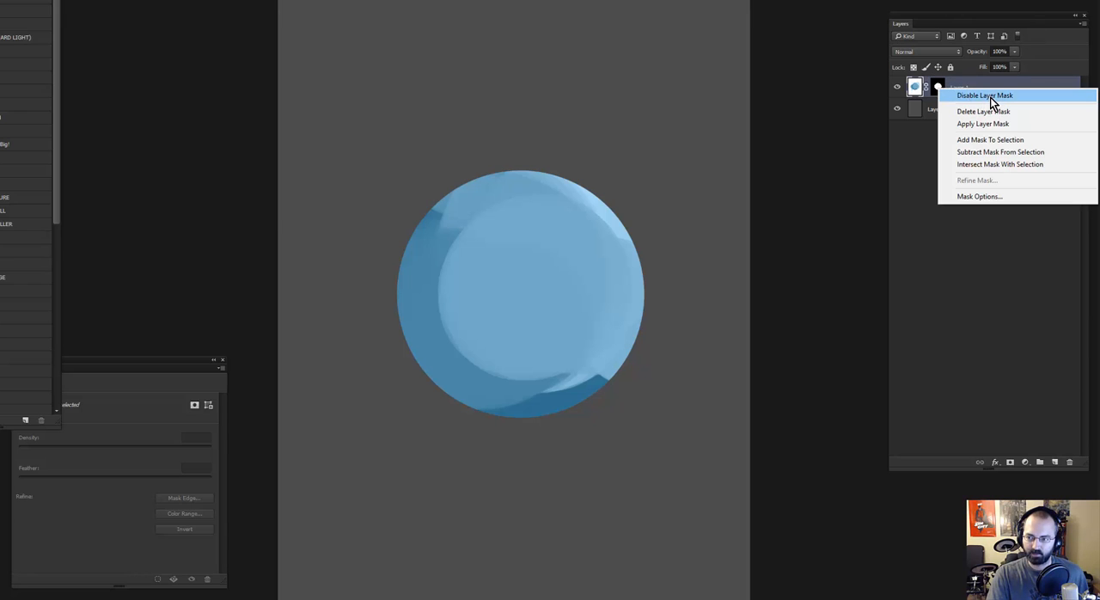
click(983, 95)
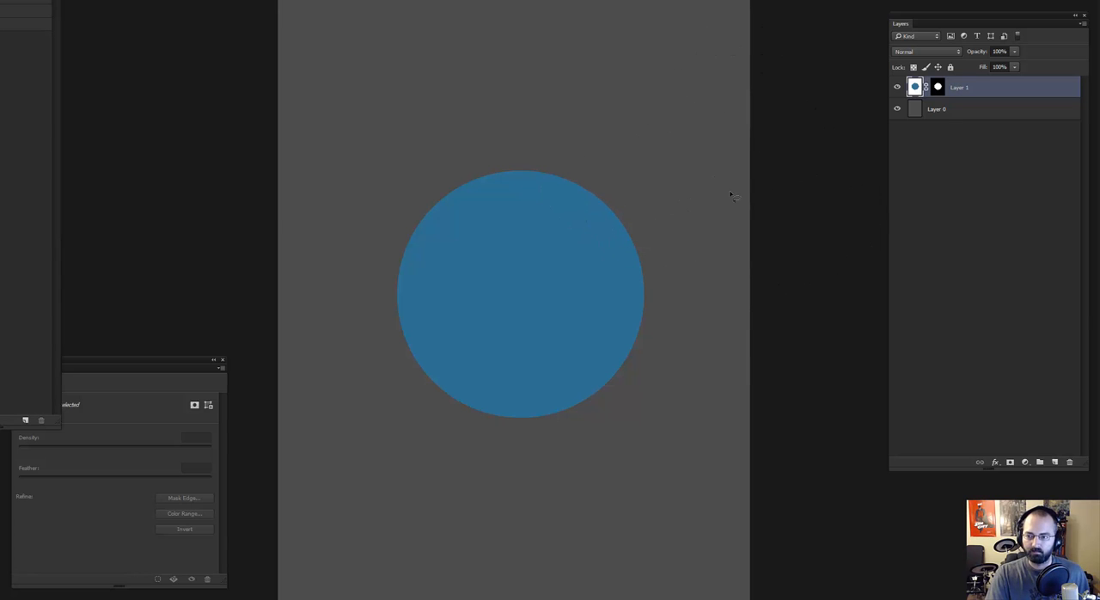
mouse_move(886, 119)
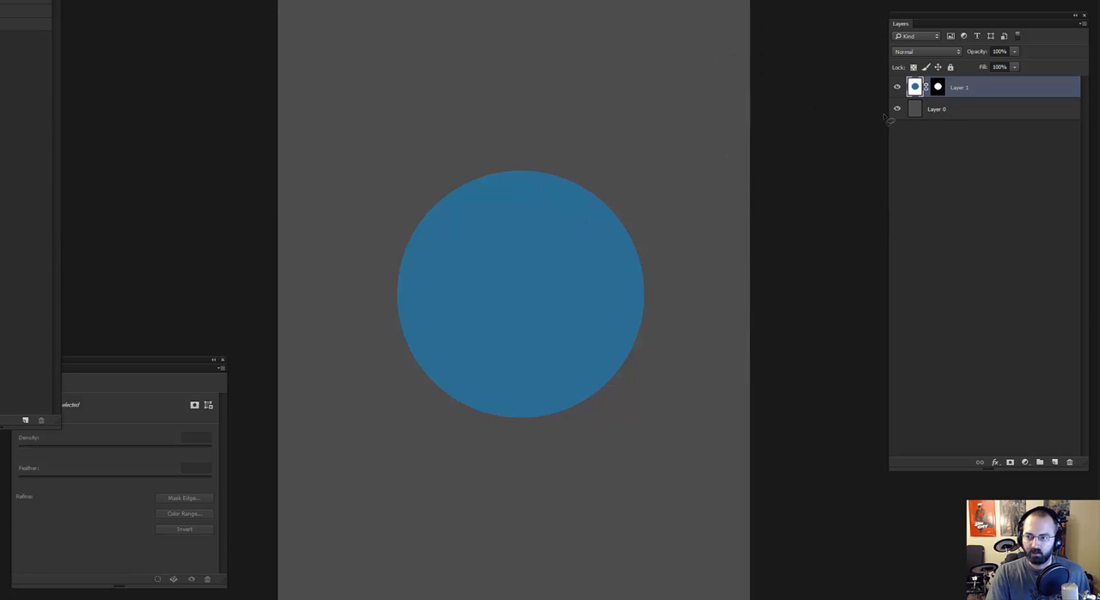
click(938, 86)
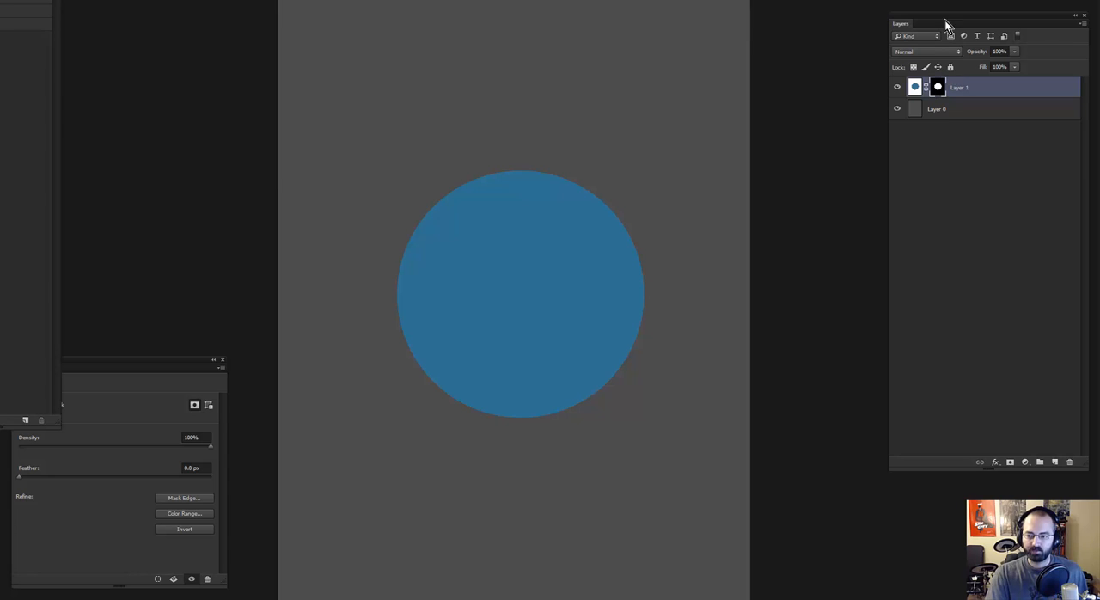
mouse_move(711, 173)
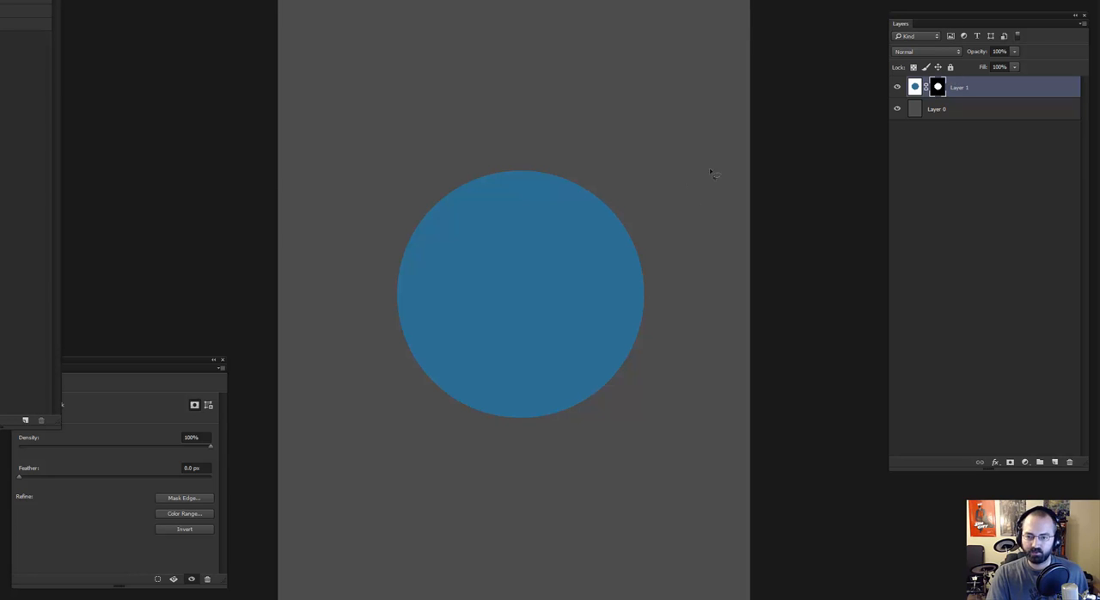
mouse_move(659, 234)
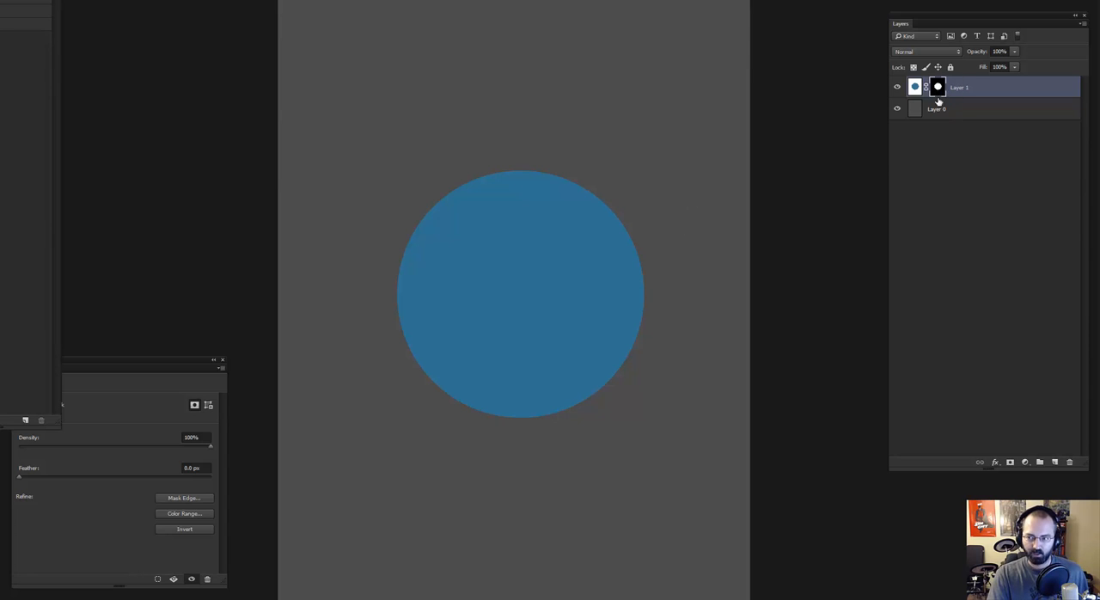
click(914, 86)
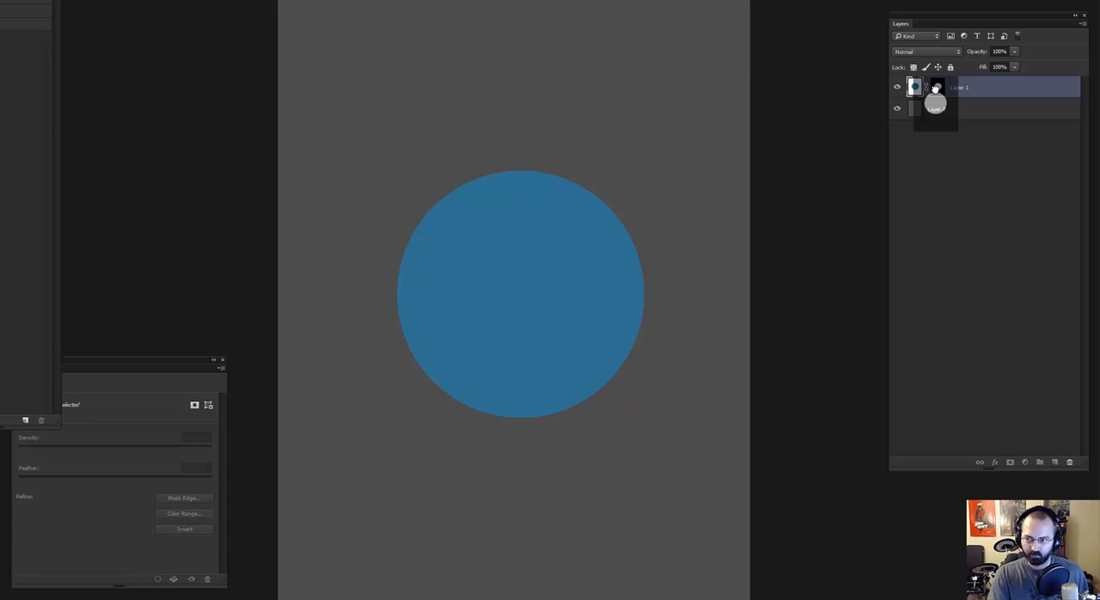
click(937, 85)
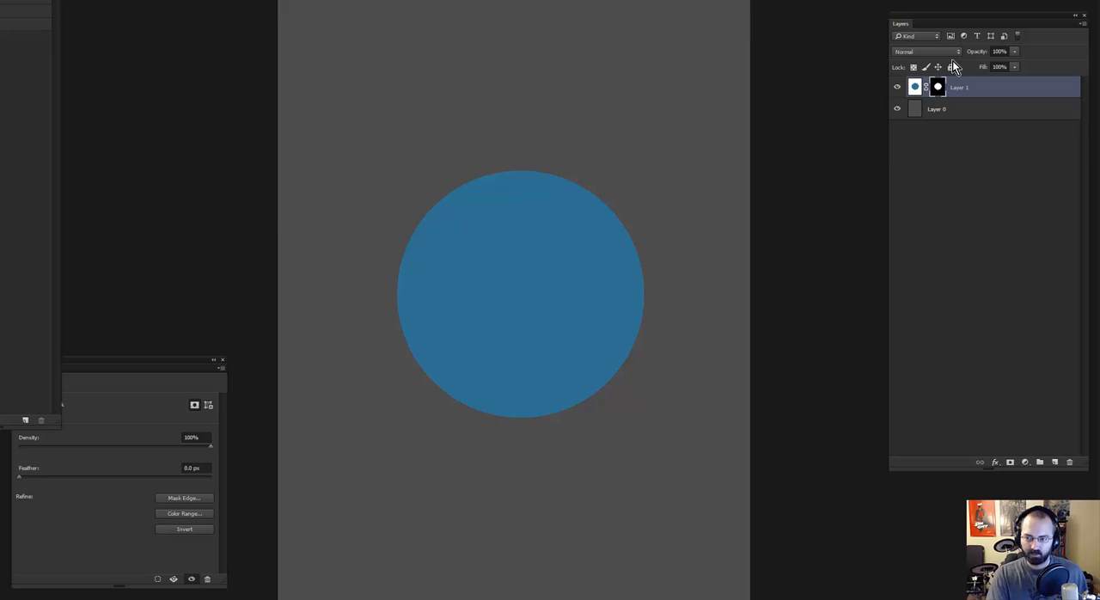
mouse_move(976, 72)
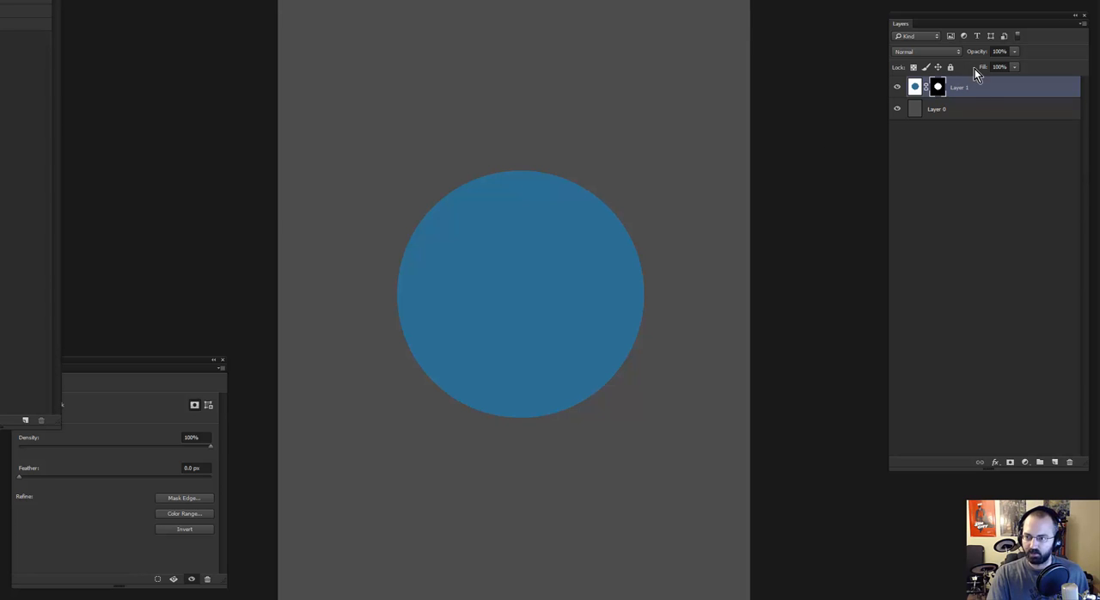
mouse_move(1059, 457)
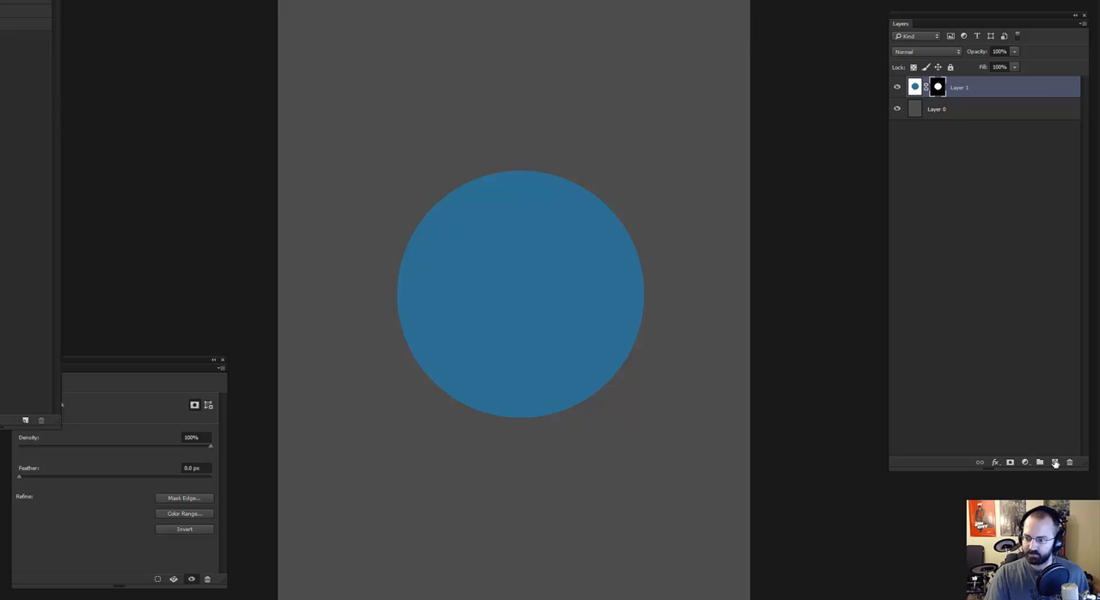
Add a new yellow-filled layer above the circle and give it a layer mask
click(1055, 462)
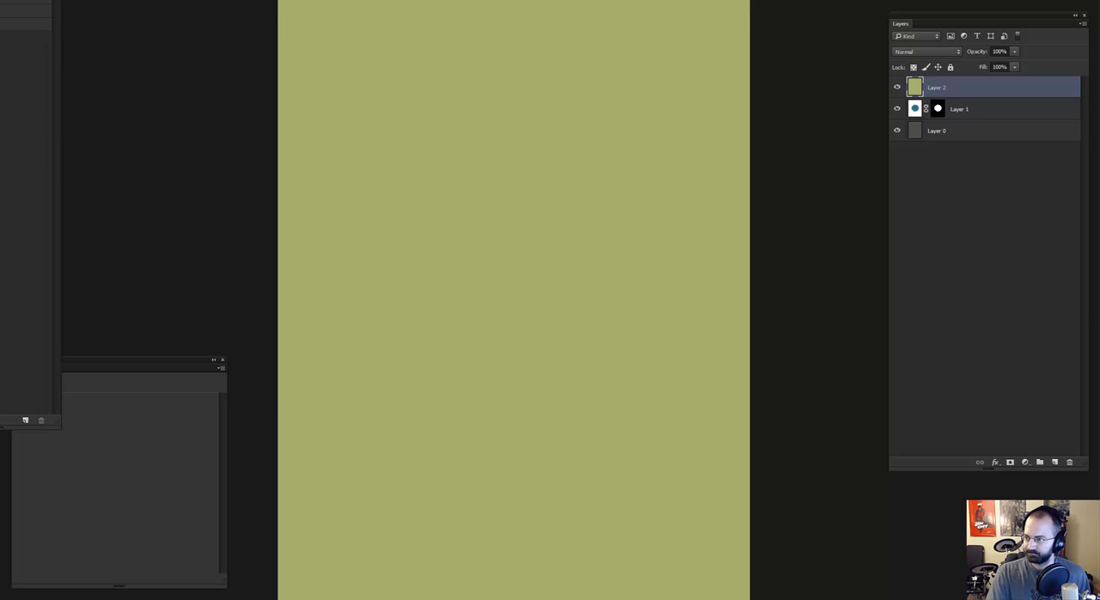
mouse_move(1017, 445)
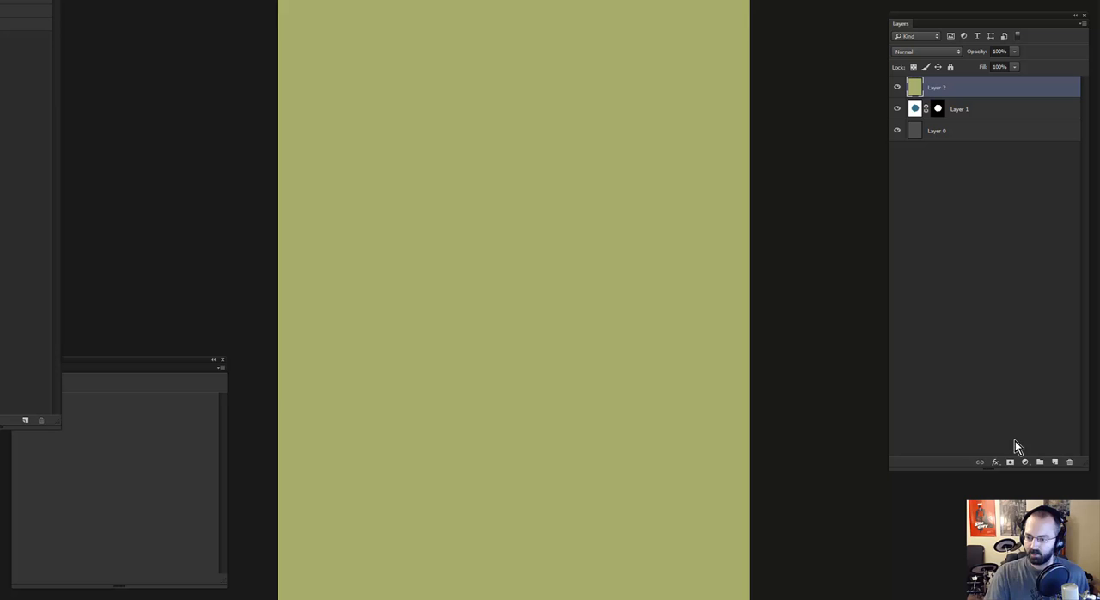
click(1010, 460)
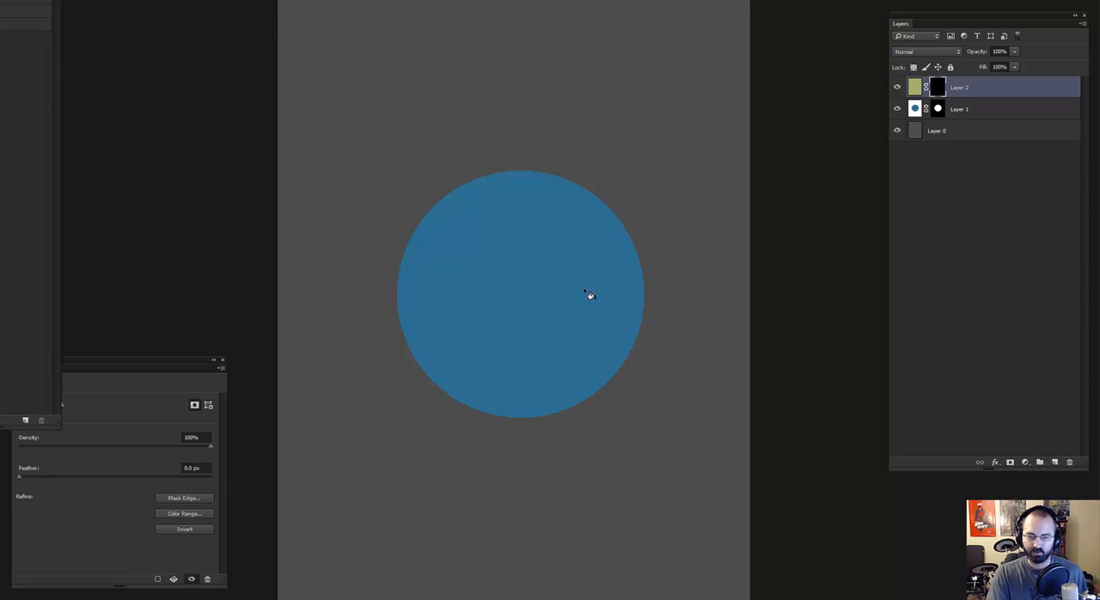
mouse_move(718, 273)
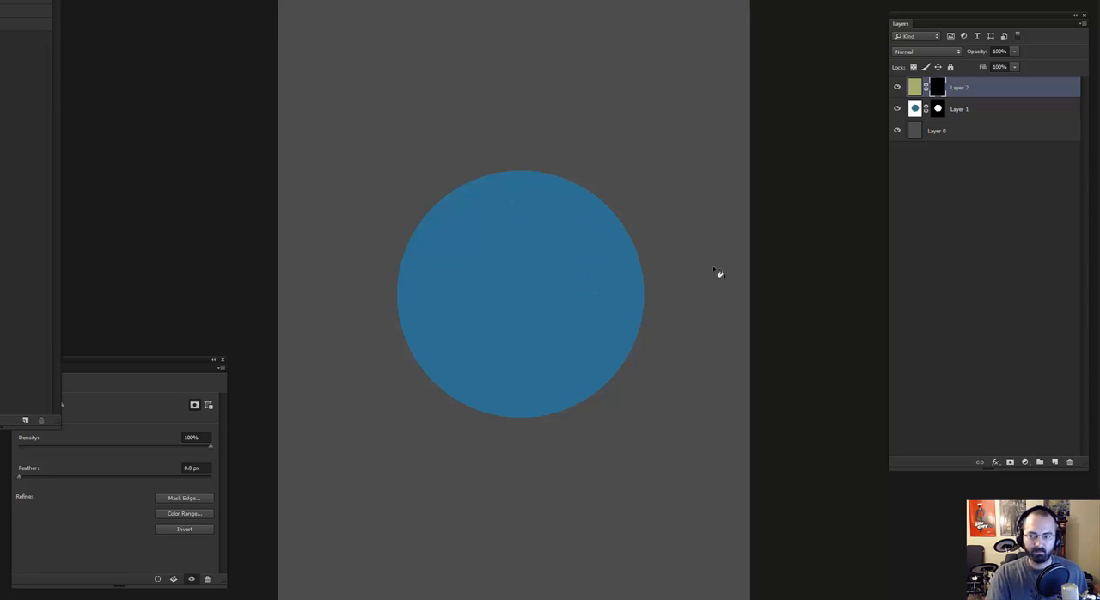
mouse_move(651, 296)
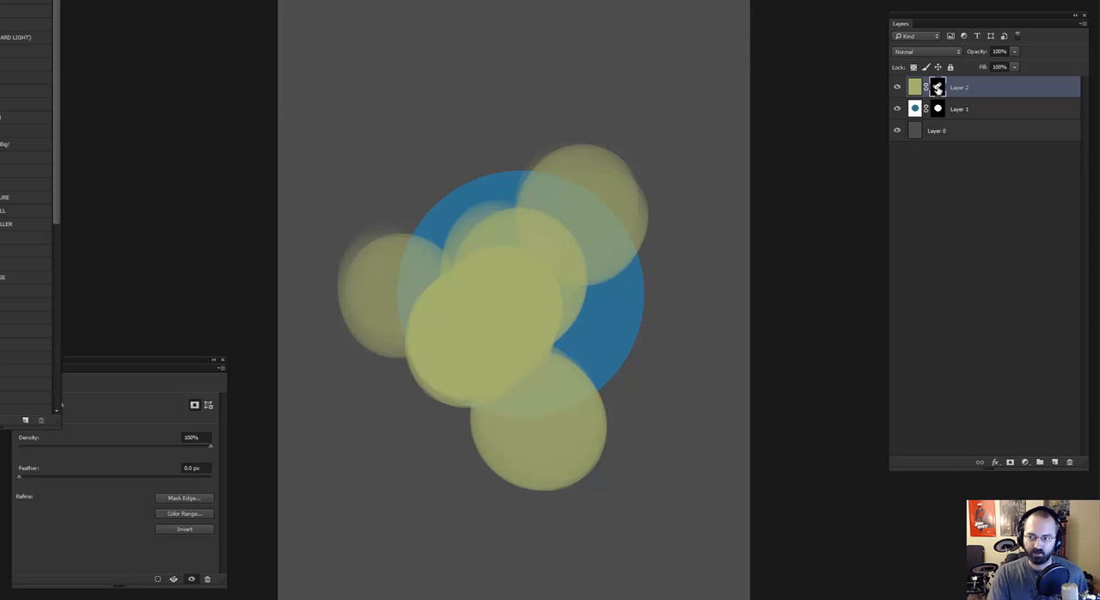
mouse_move(405, 57)
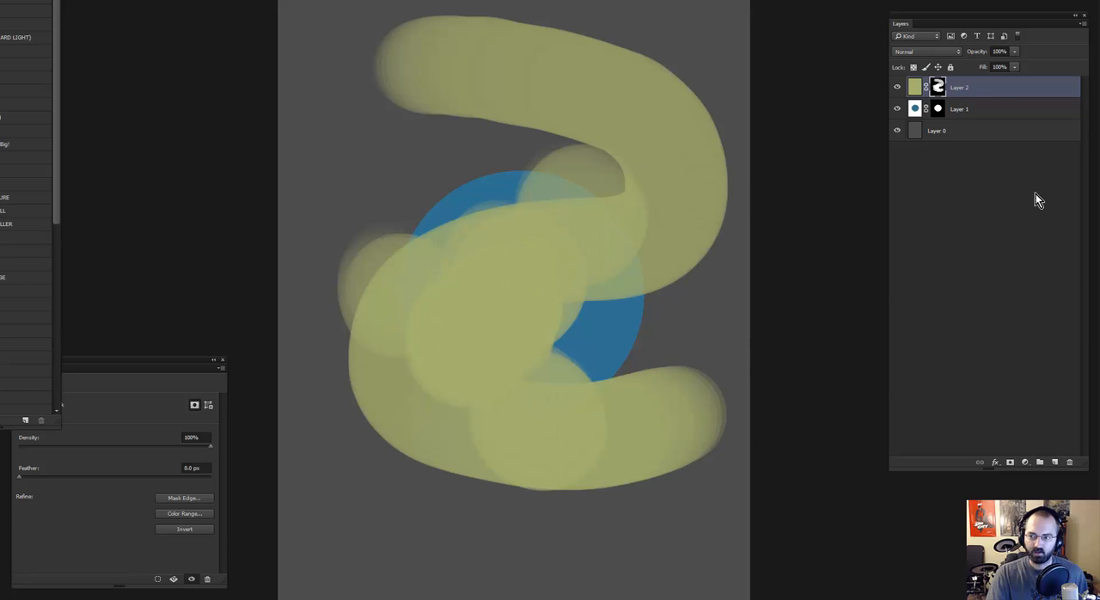
mouse_move(713, 186)
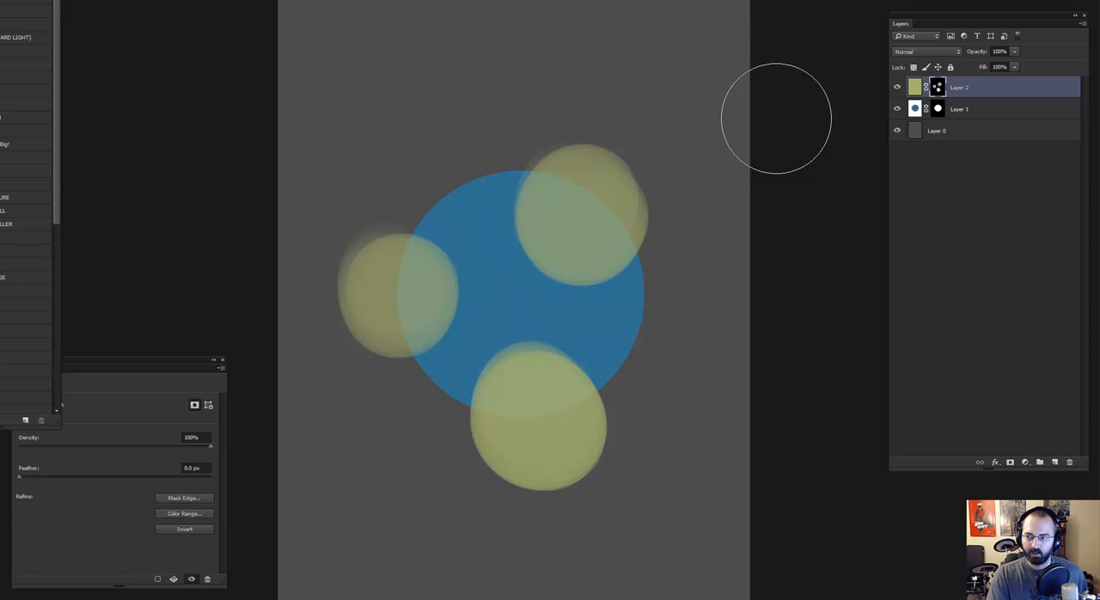
mouse_move(591, 203)
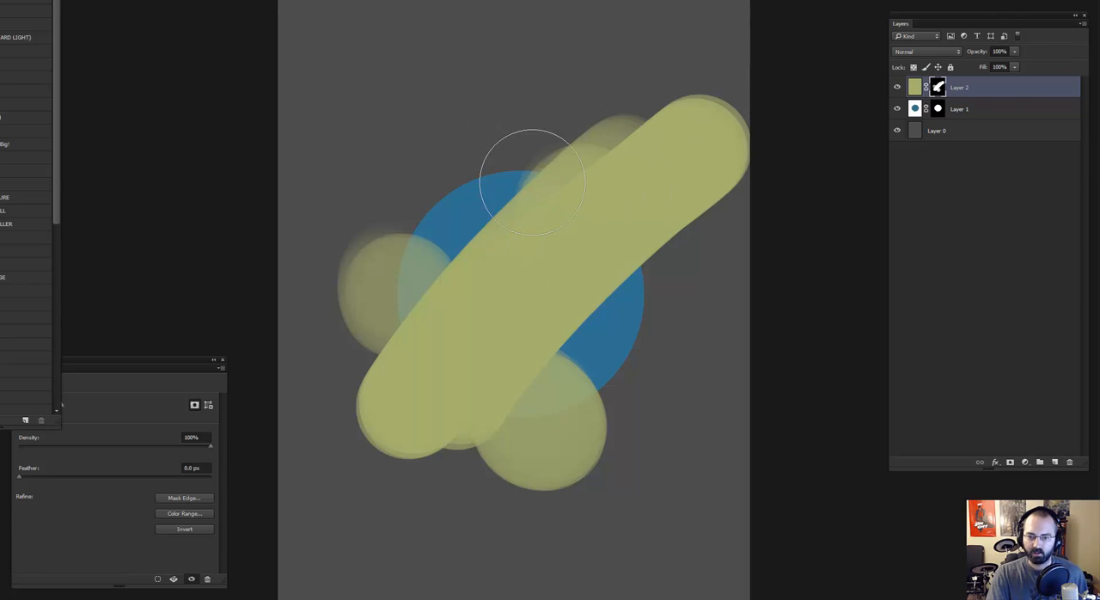
Mask the yellow band off the circle and hide that layer, leaving the blue circle over gray
drag(531, 180, 643, 329)
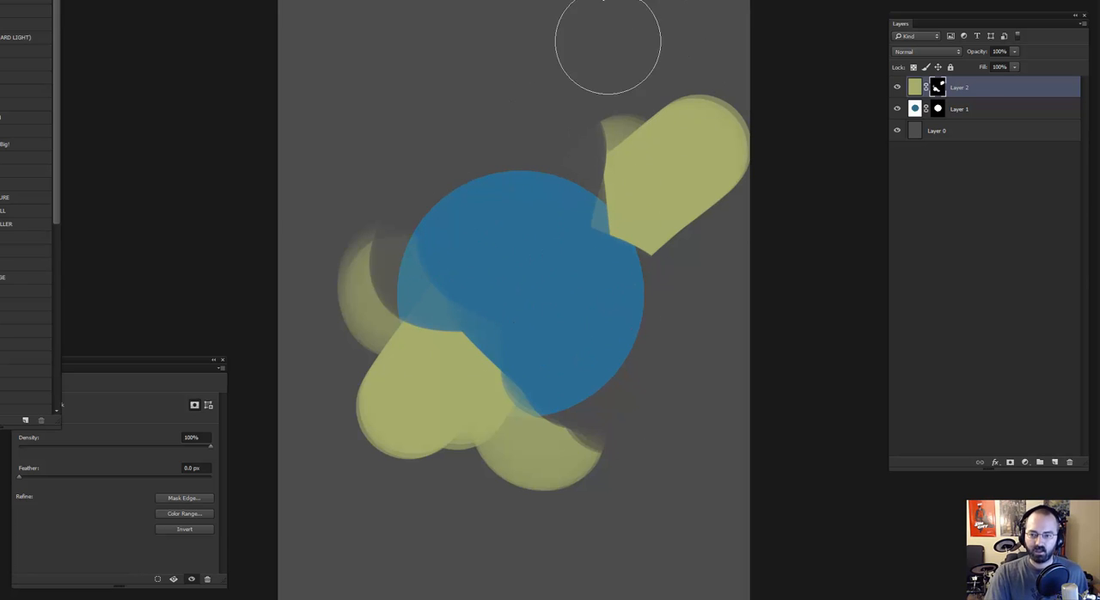
click(897, 85)
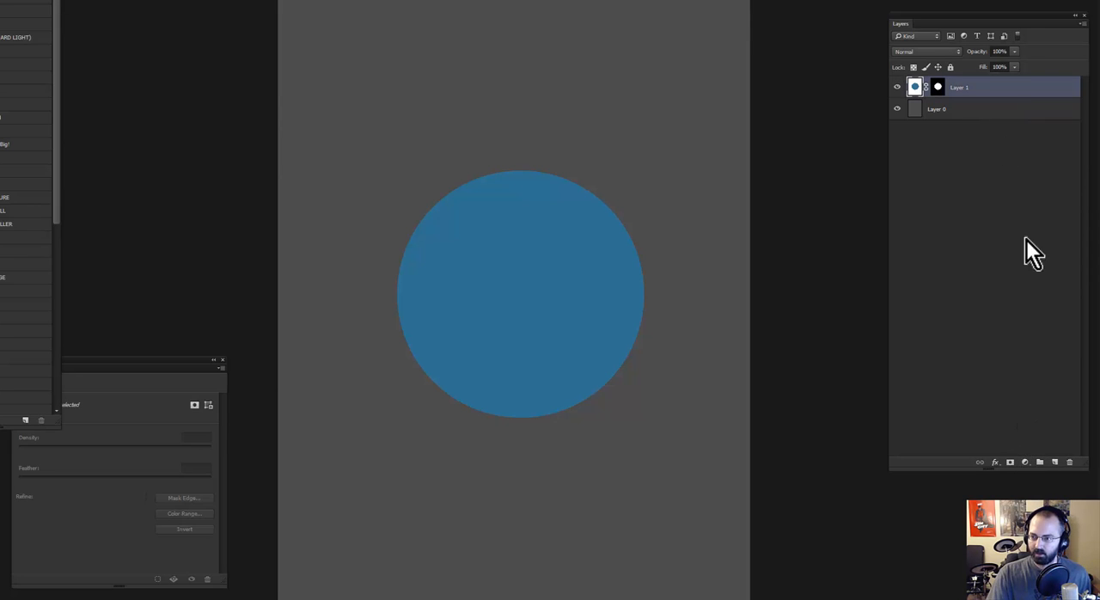
Bring up the list of fill and adjustment layers
click(1023, 462)
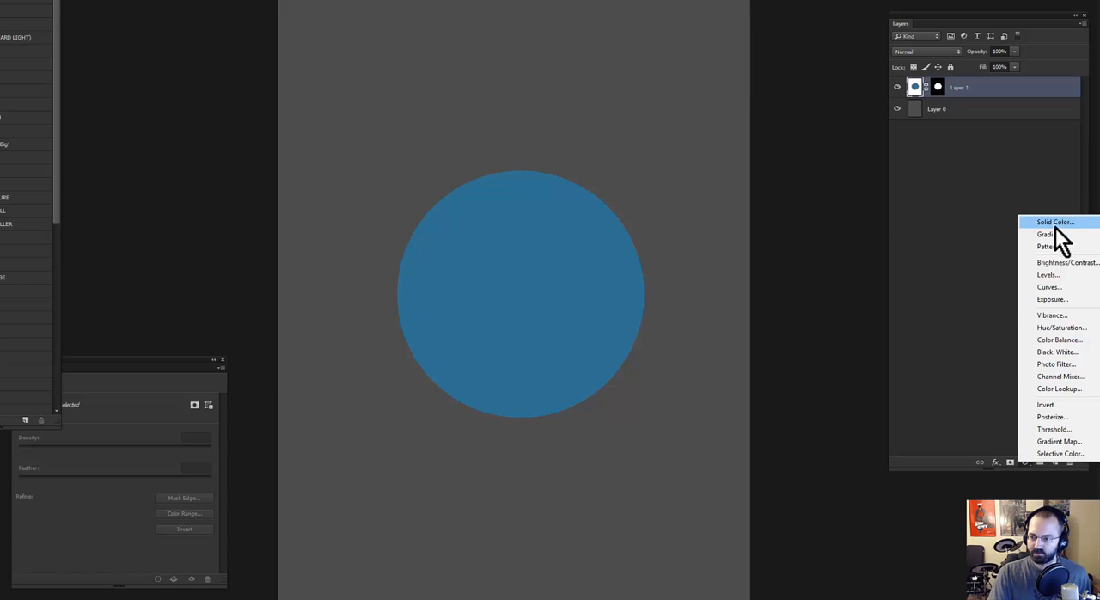
mouse_move(1003, 254)
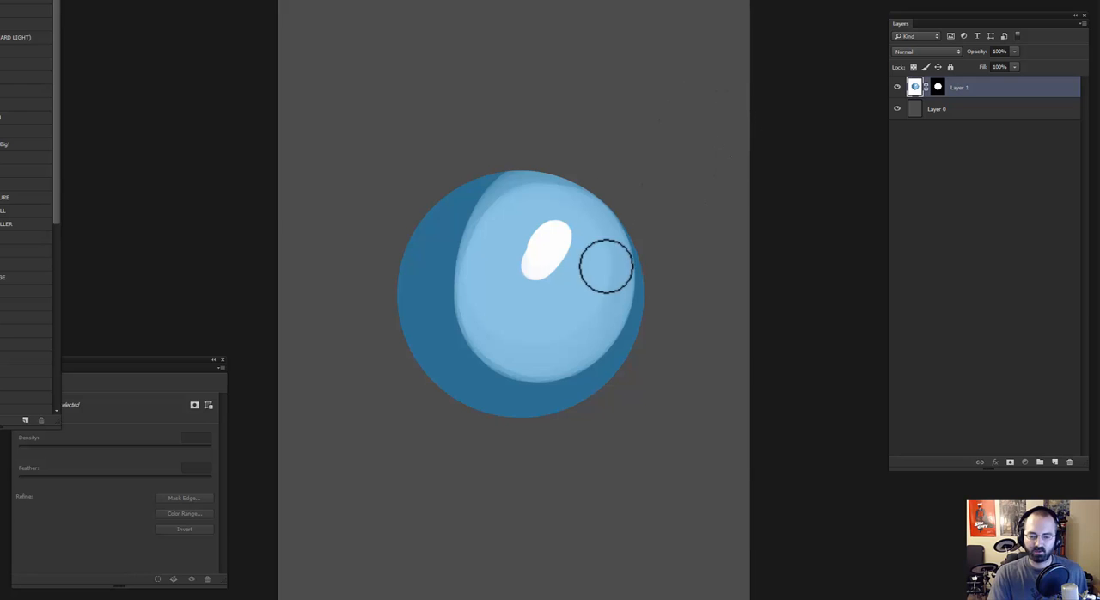
mouse_move(650, 364)
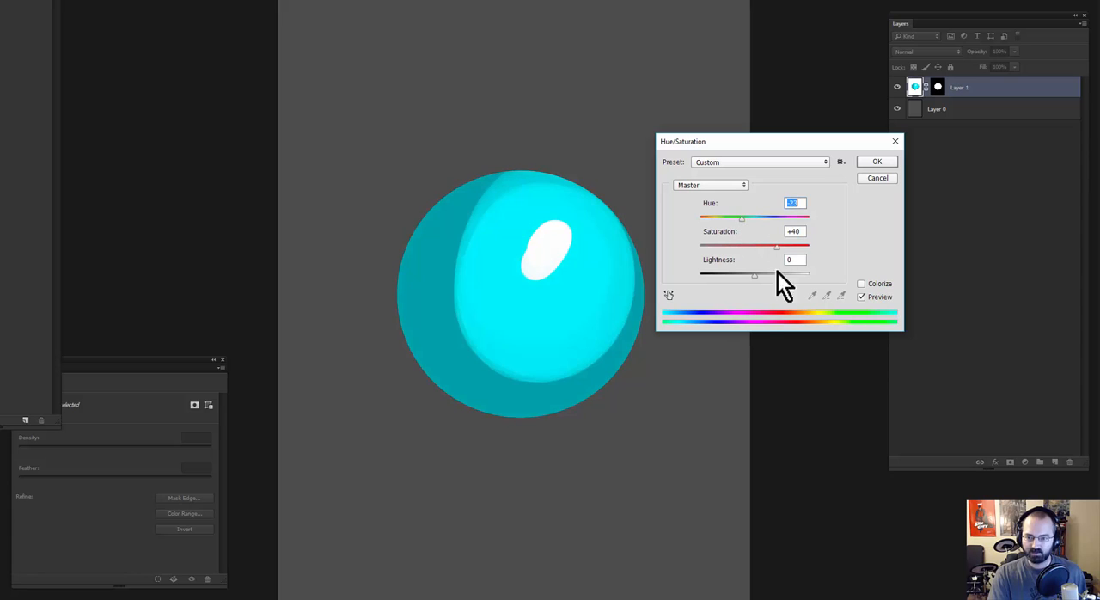
drag(756, 216, 730, 217)
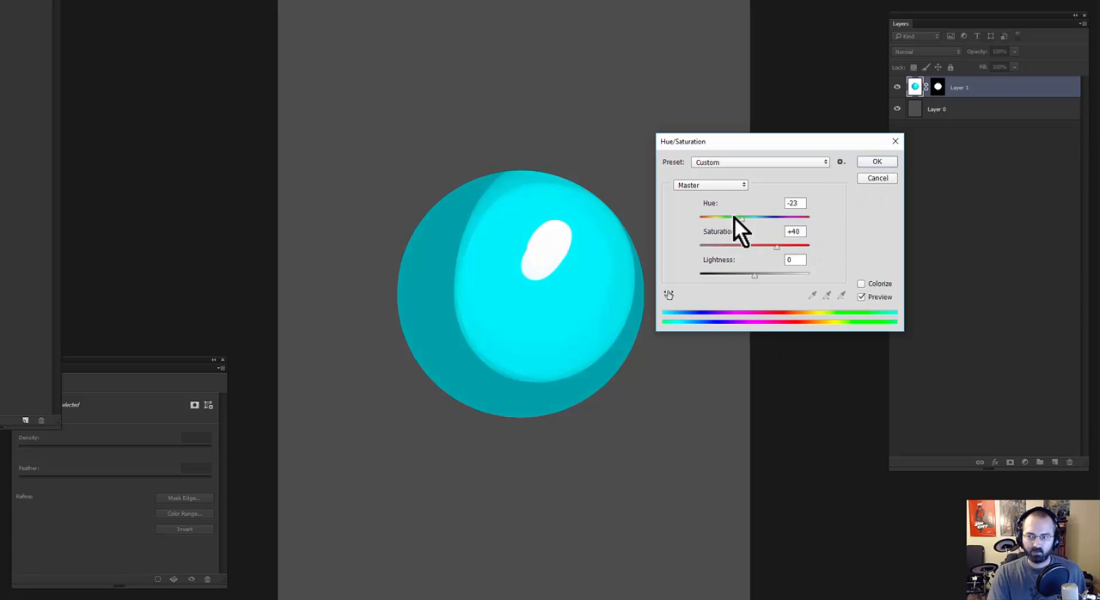
click(876, 162)
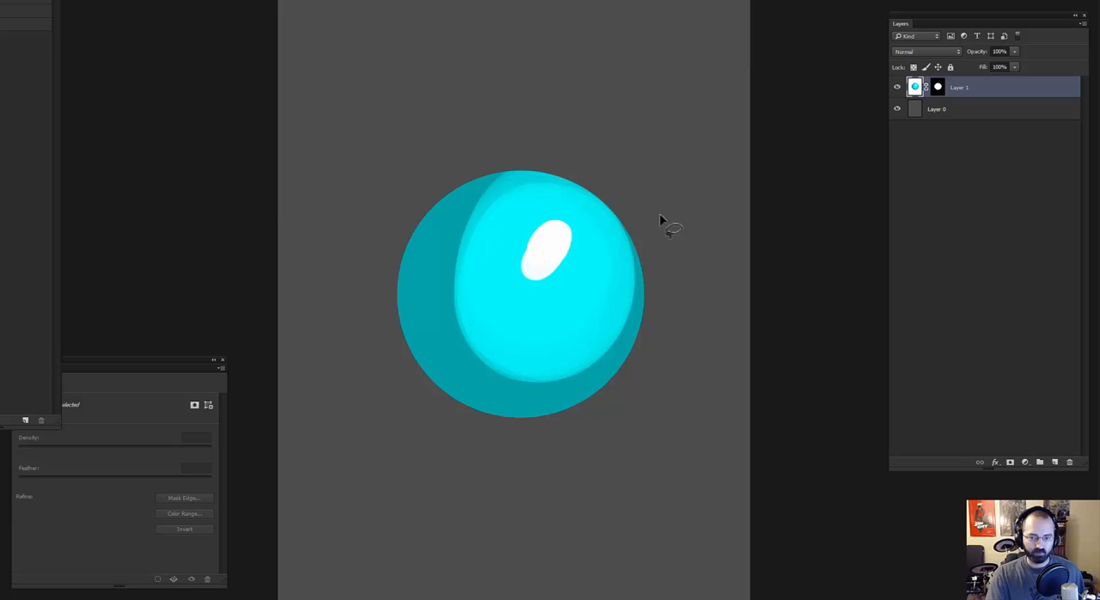
mouse_move(636, 223)
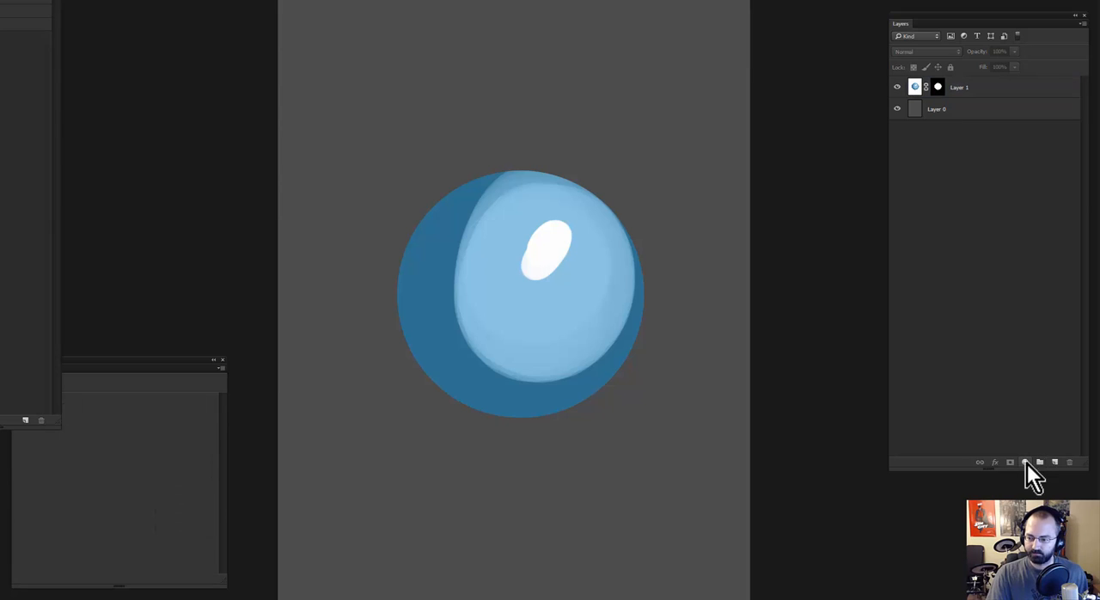
Add a Hue/Saturation adjustment that boosts saturation and shifts the ball to a deeper blue
click(1024, 462)
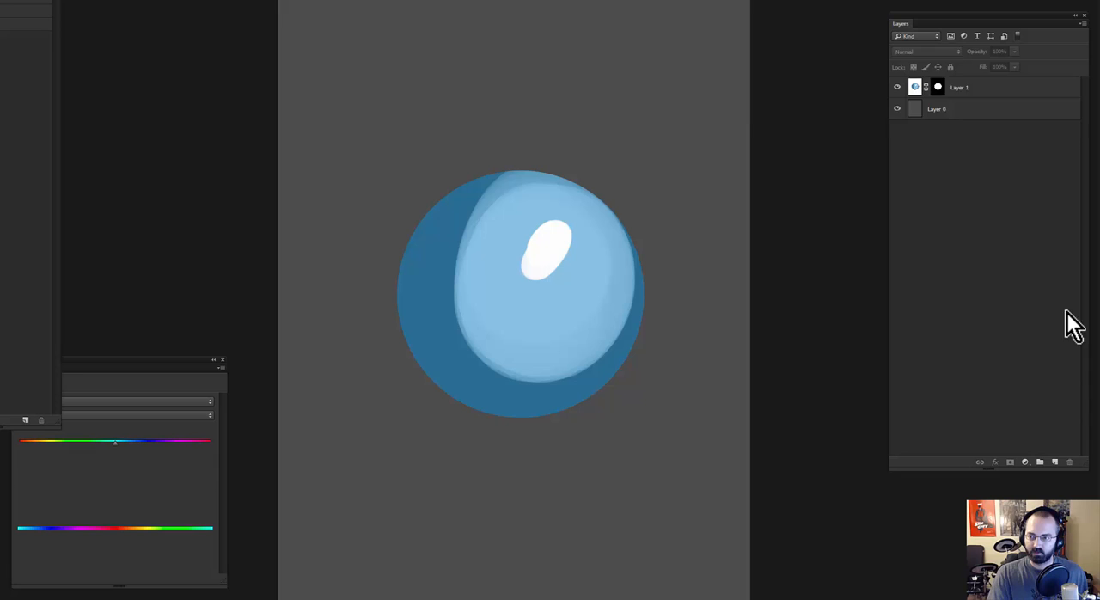
click(1024, 460)
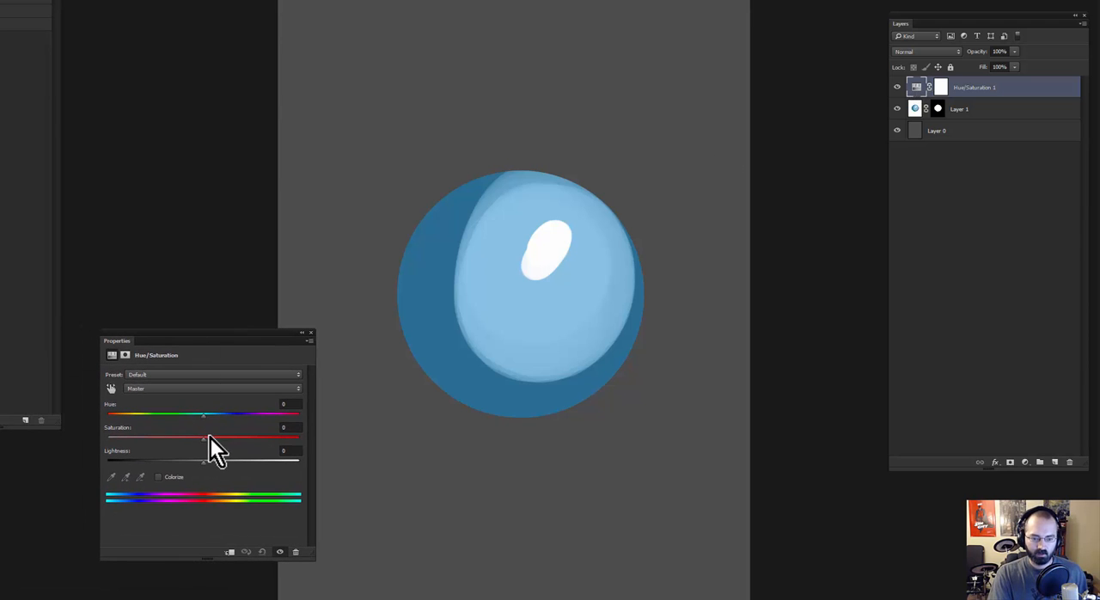
drag(202, 438, 275, 438)
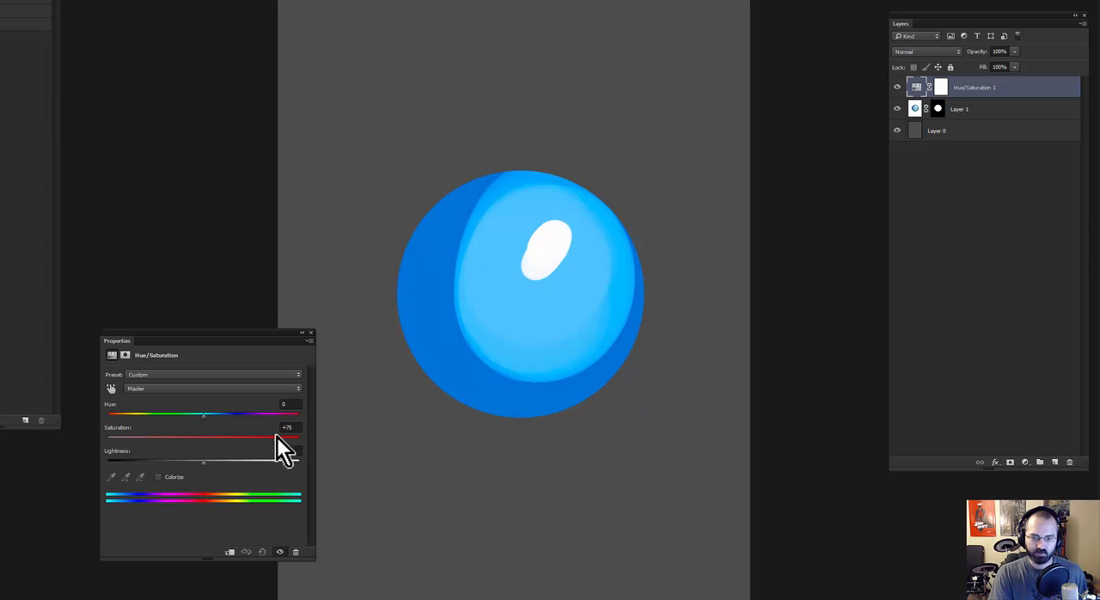
drag(203, 415, 222, 414)
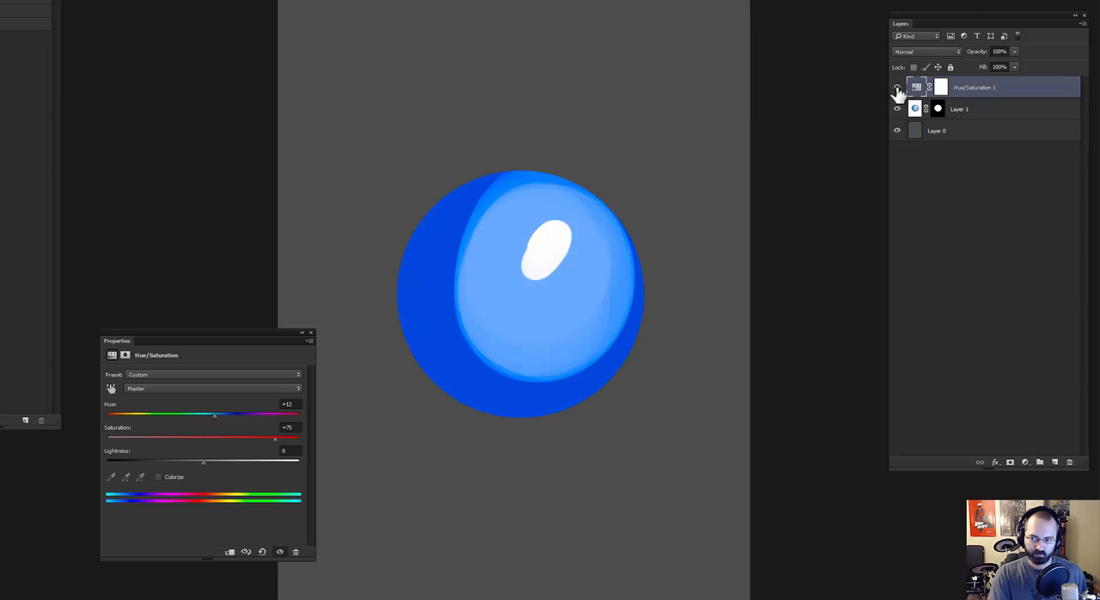
Compare the ball with and without the adjustment, then add an empty Layer 2 above Layer 1
click(897, 86)
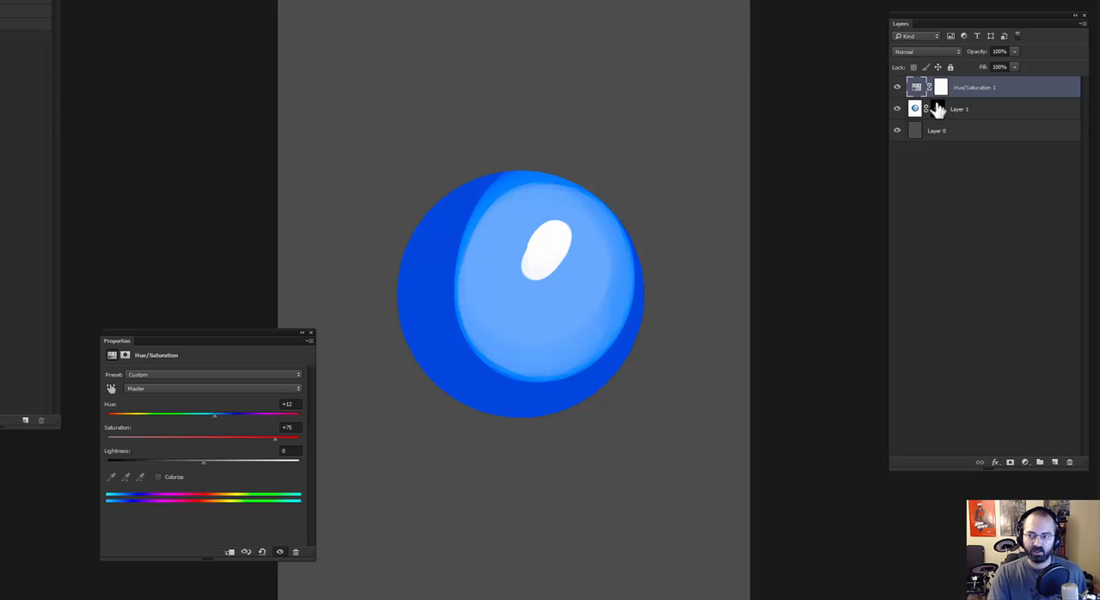
click(959, 108)
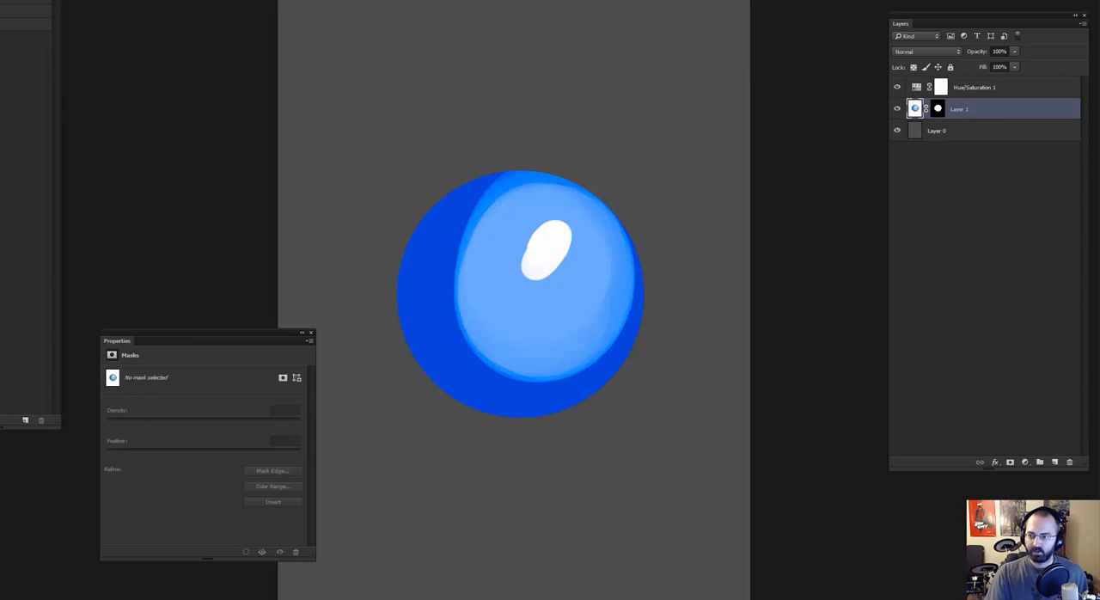
click(1039, 461)
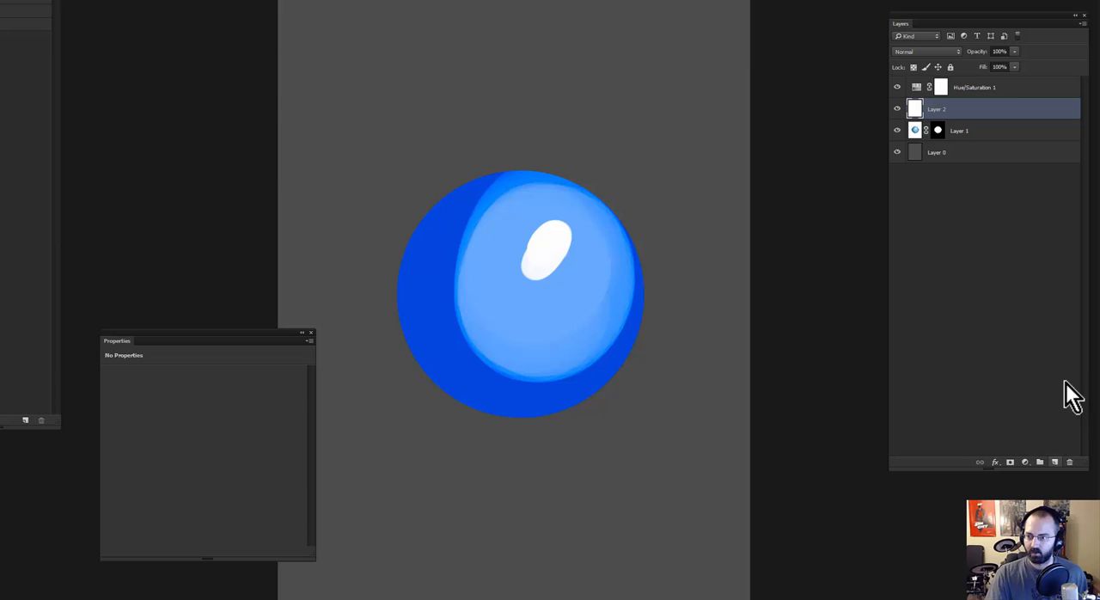
Scribble thick blue strokes over the ball on Layer 2 and add a new layer at the top
drag(627, 172, 361, 450)
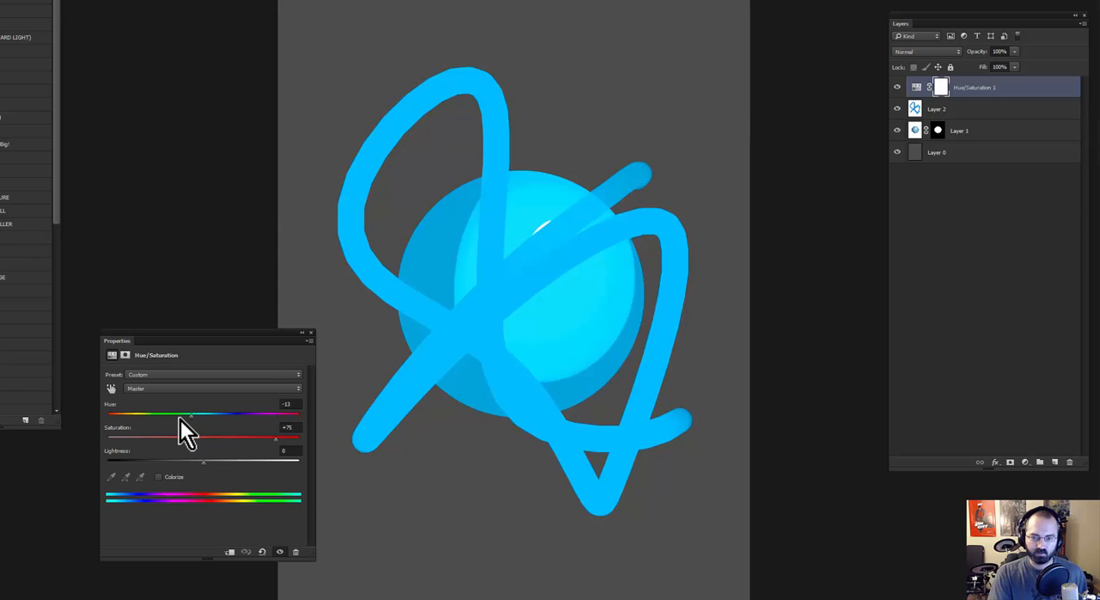
drag(189, 414, 206, 415)
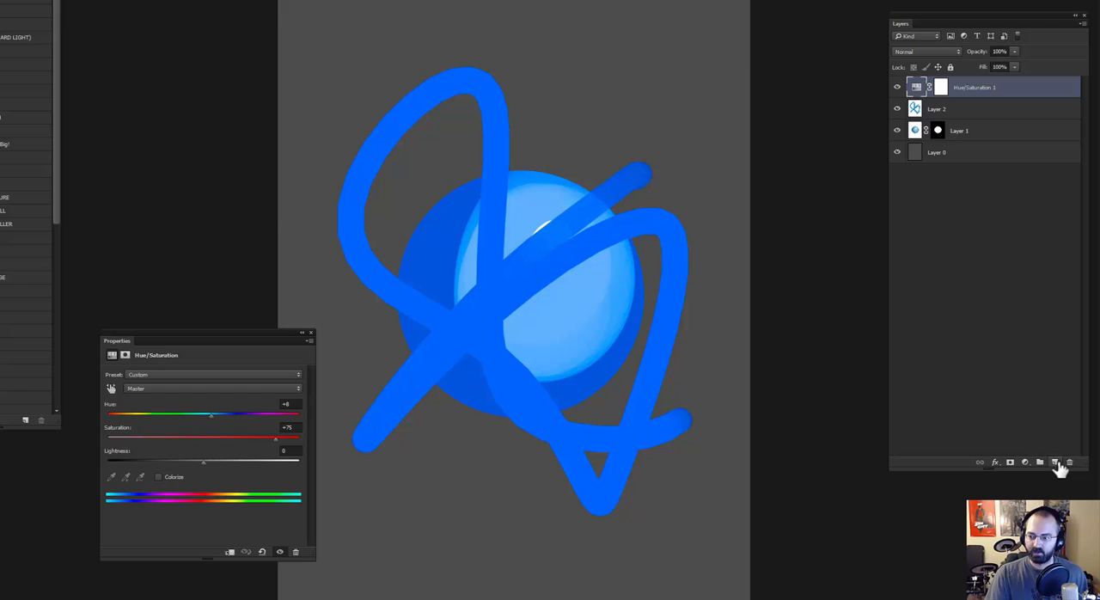
click(1055, 463)
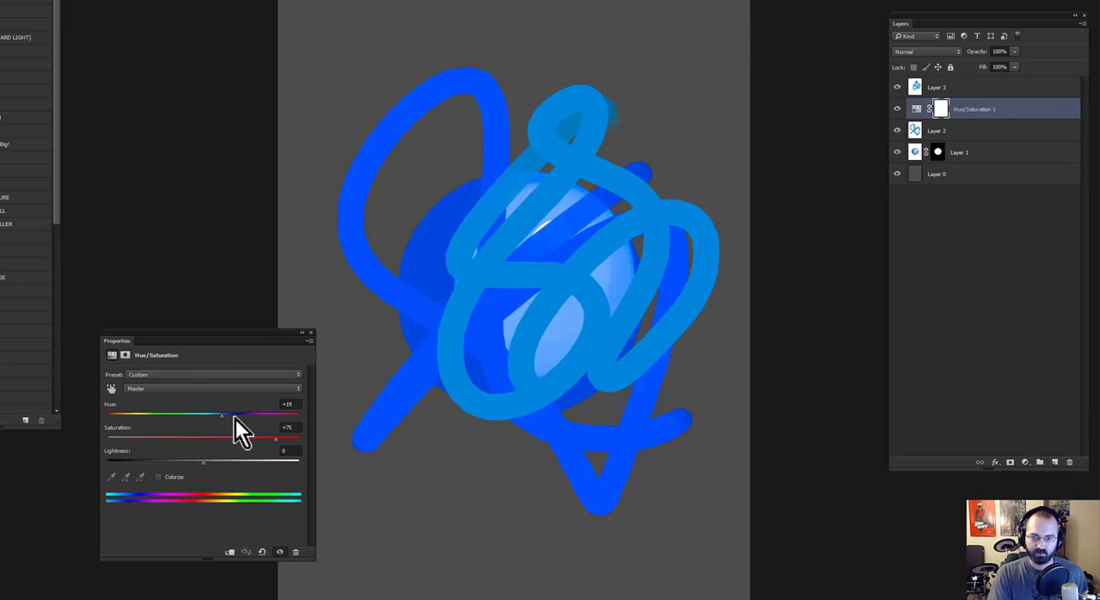
Swing the adjustment's hue toward cyan and back to deeper blue to compare the scribble layers
drag(241, 414, 200, 414)
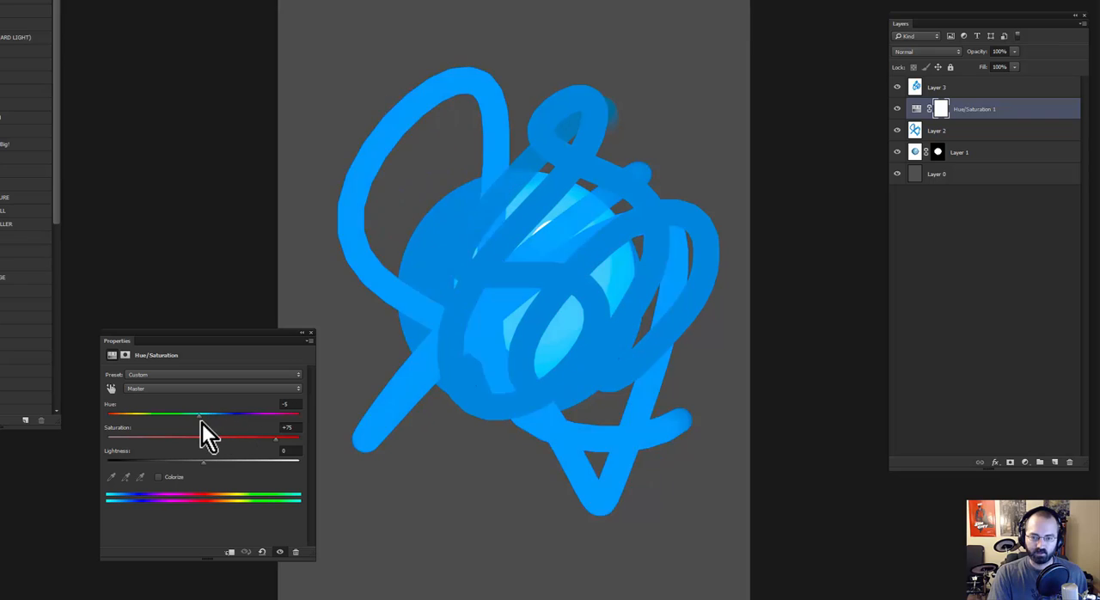
drag(199, 414, 215, 414)
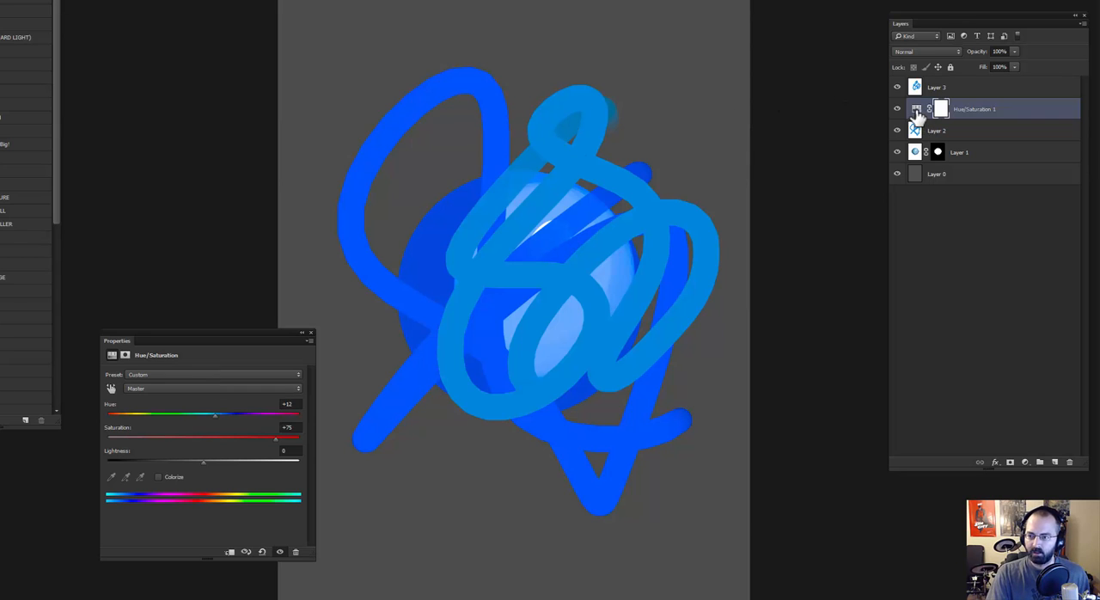
click(940, 108)
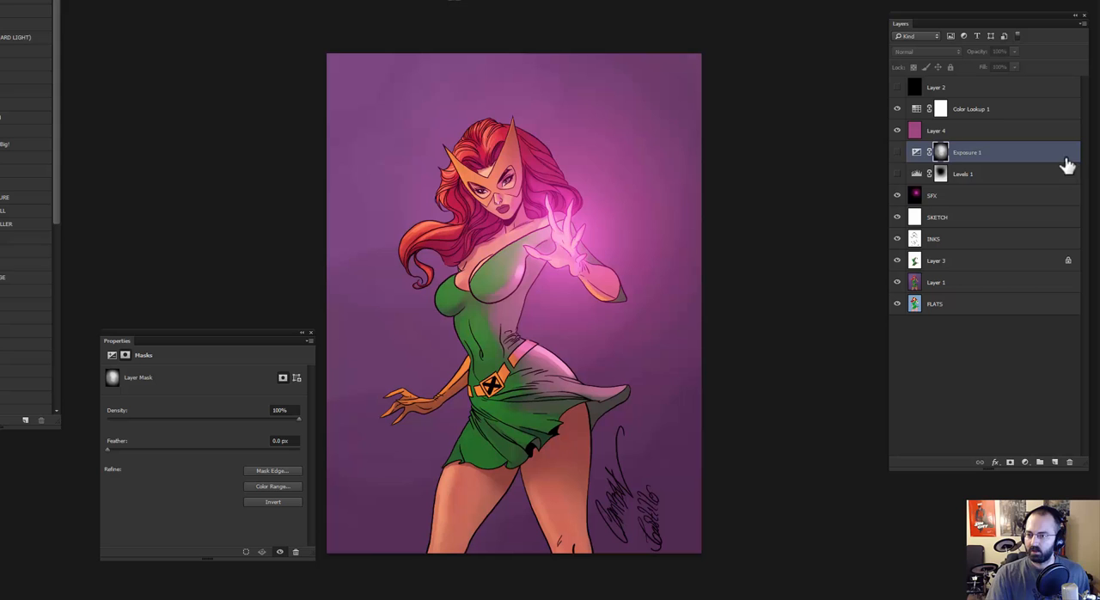
mouse_move(919, 172)
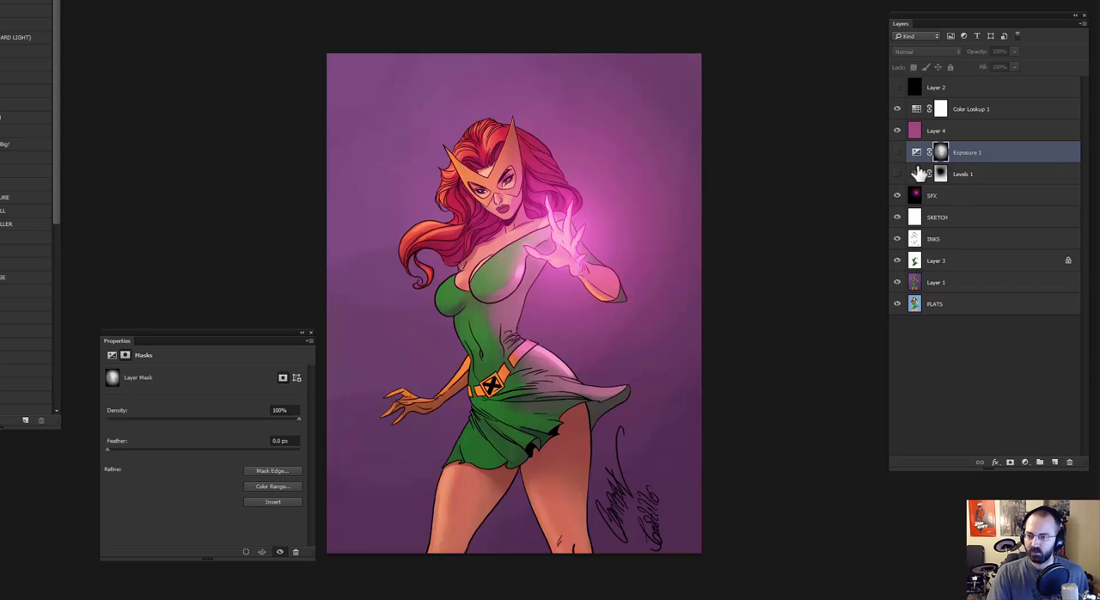
Delete the Exposure 1 and Levels 1 adjustment layers from the comic artwork's stack
right_click(965, 151)
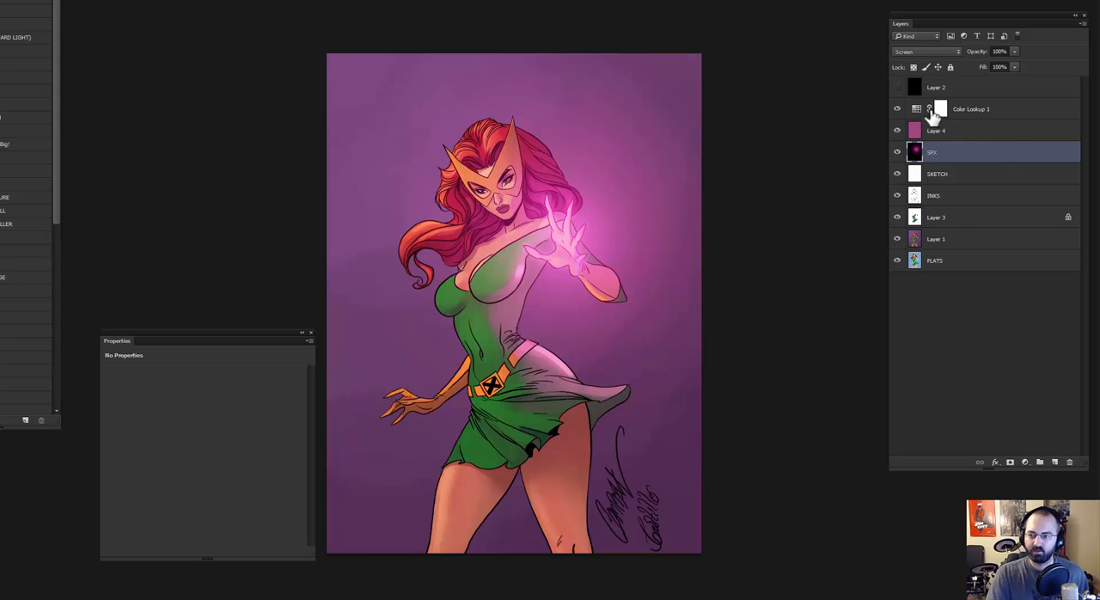
click(1038, 461)
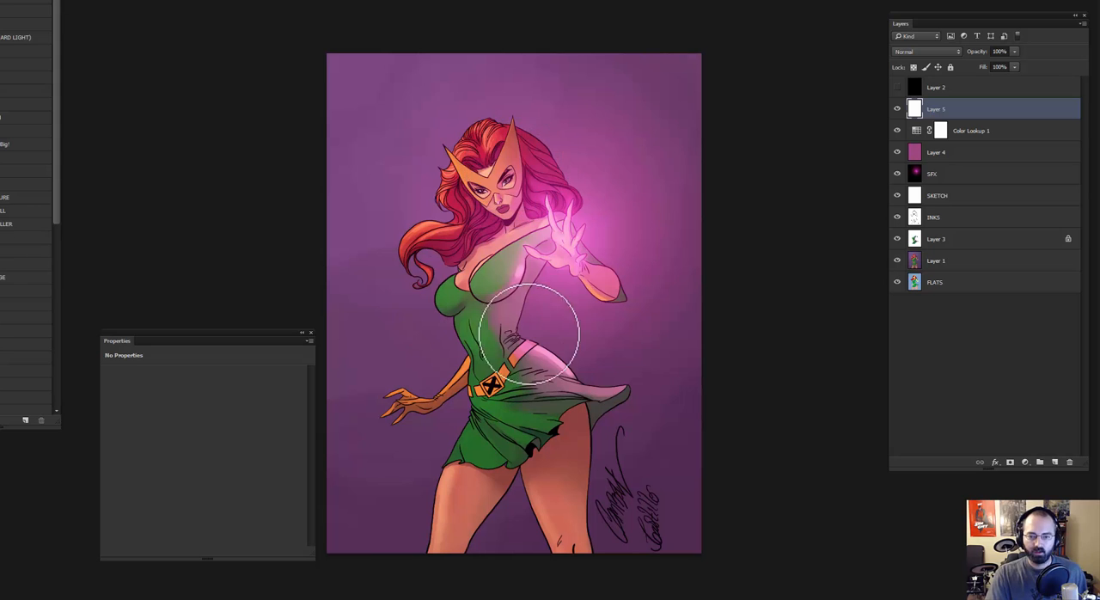
drag(529, 330, 533, 134)
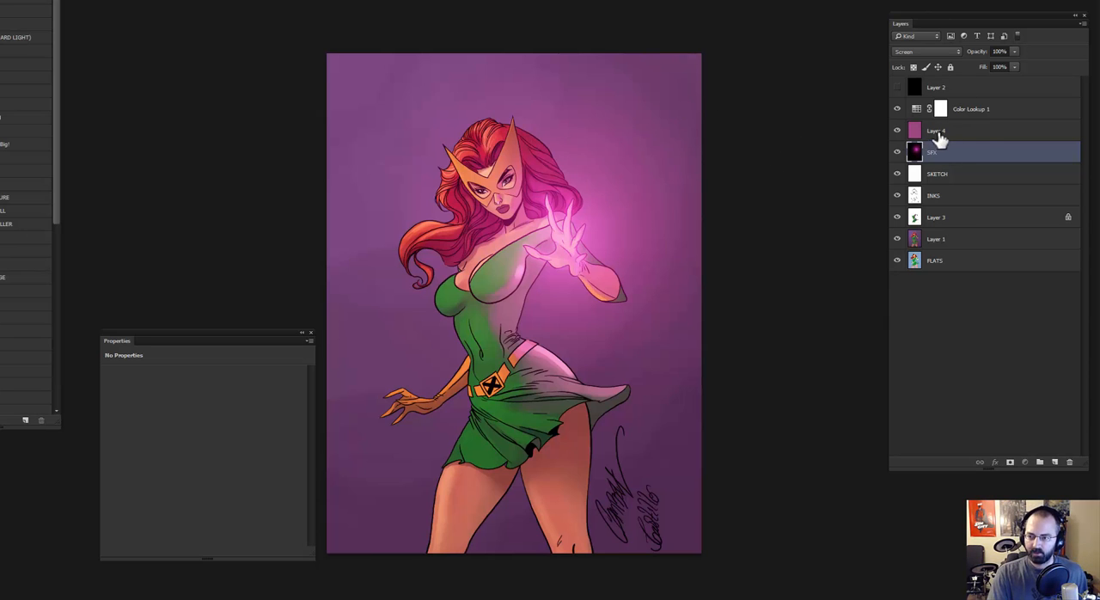
Add a Levels adjustment layer above Layer 4 that darkens the purple artwork
click(937, 130)
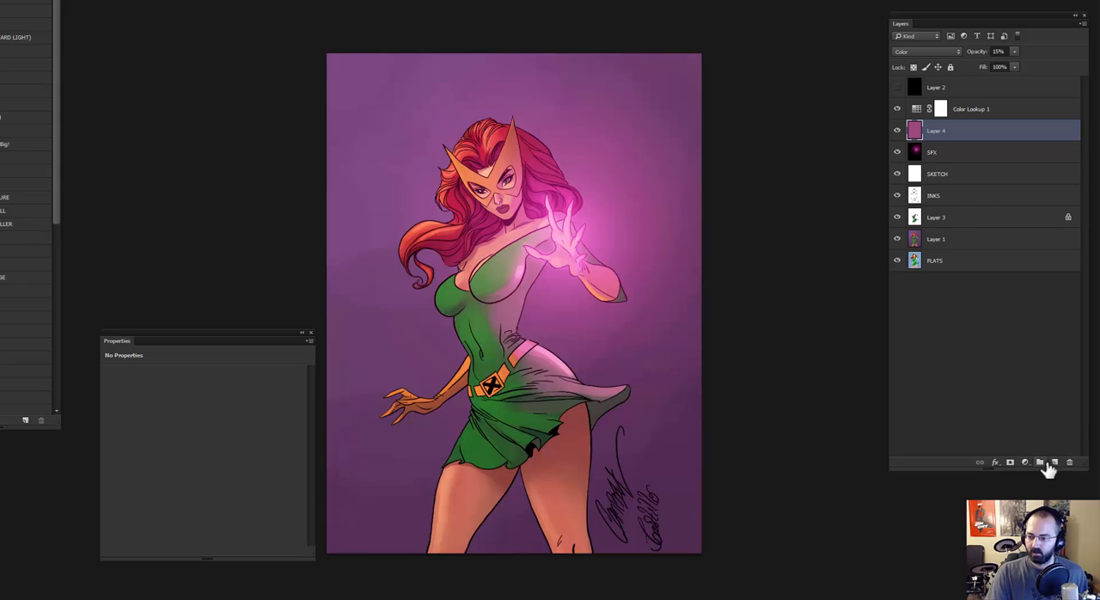
click(1040, 462)
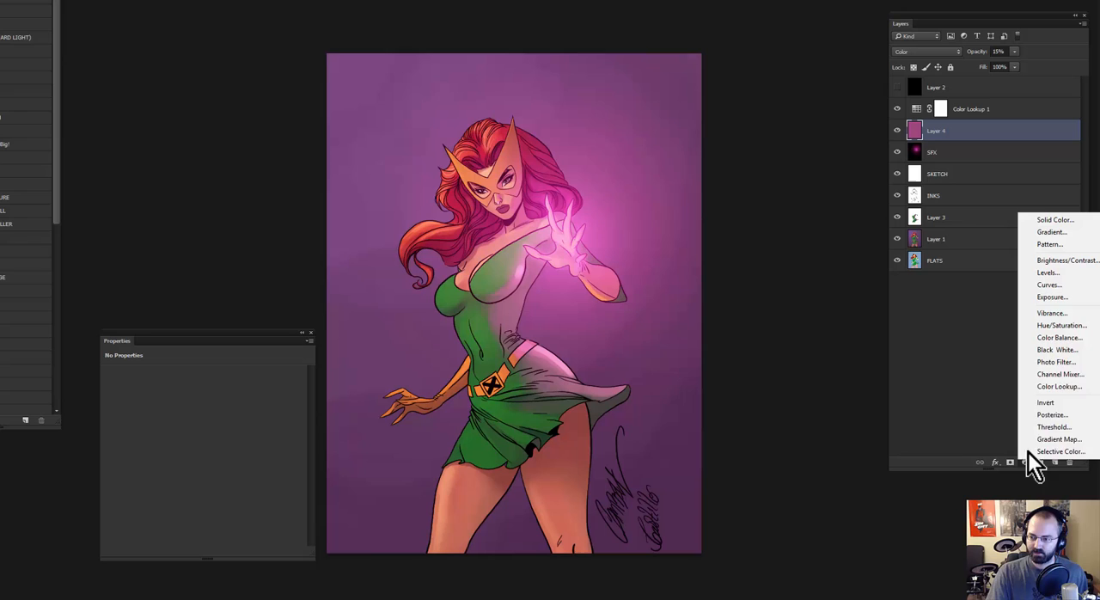
mouse_move(1051, 312)
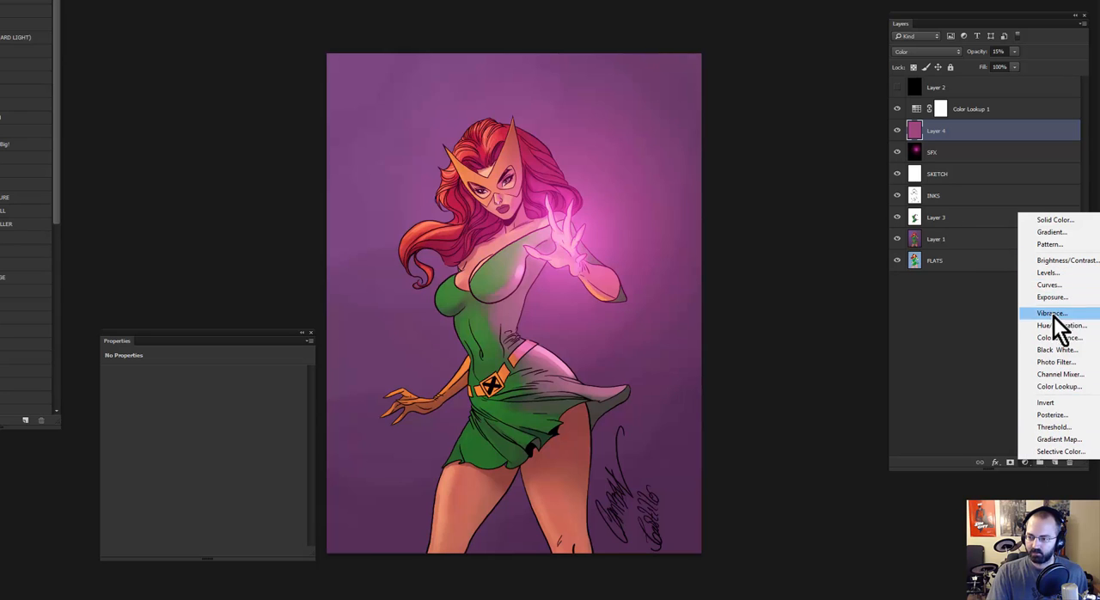
mouse_move(1055, 277)
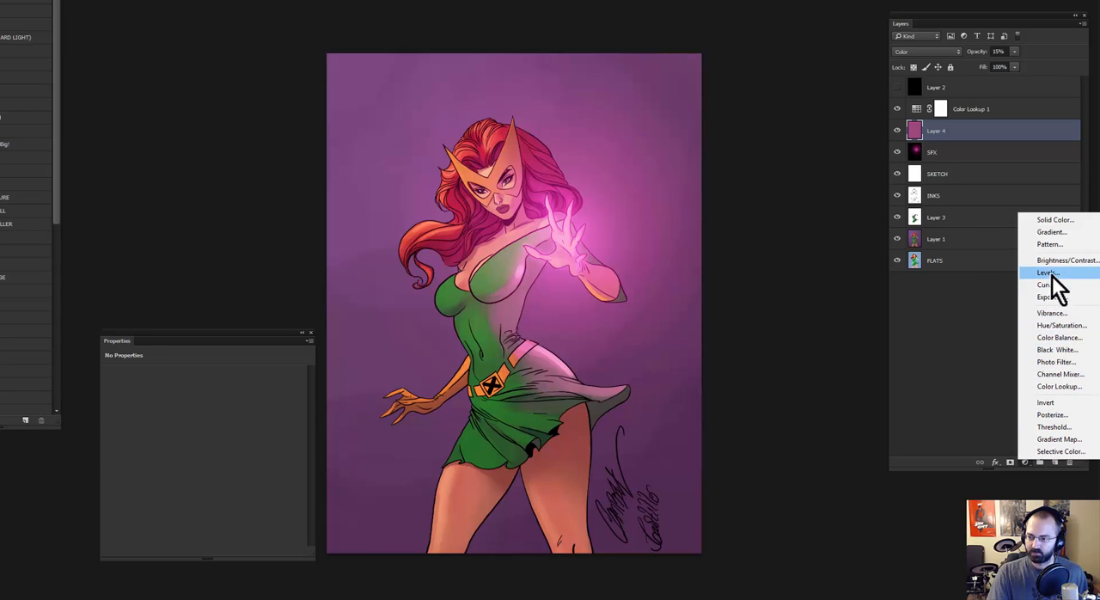
click(1046, 272)
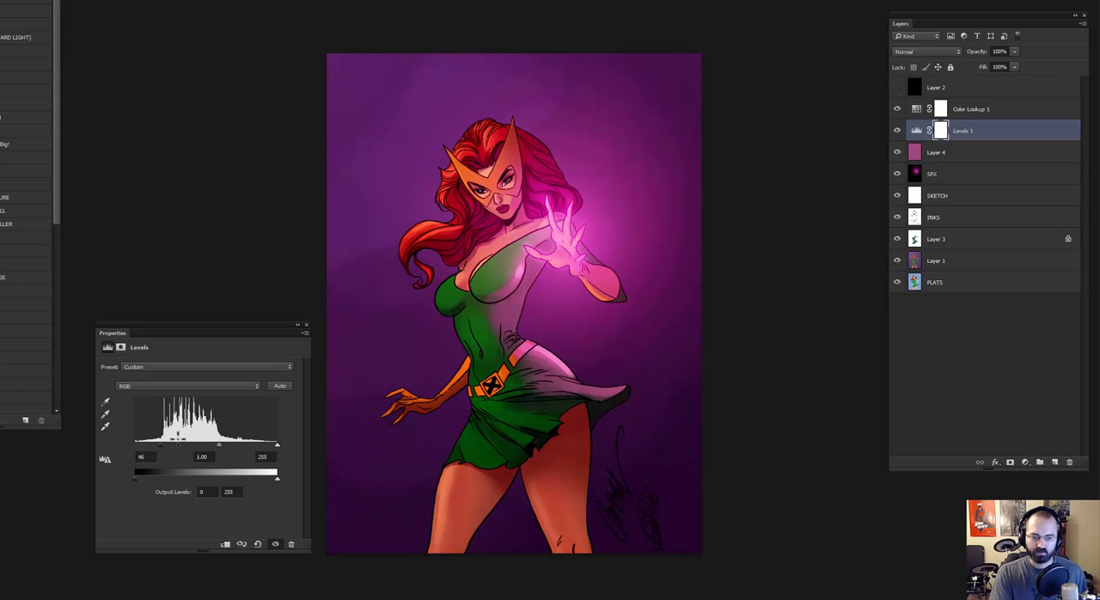
Paint the Levels 1 mask black over the heroine so only the background stays darkened
click(897, 131)
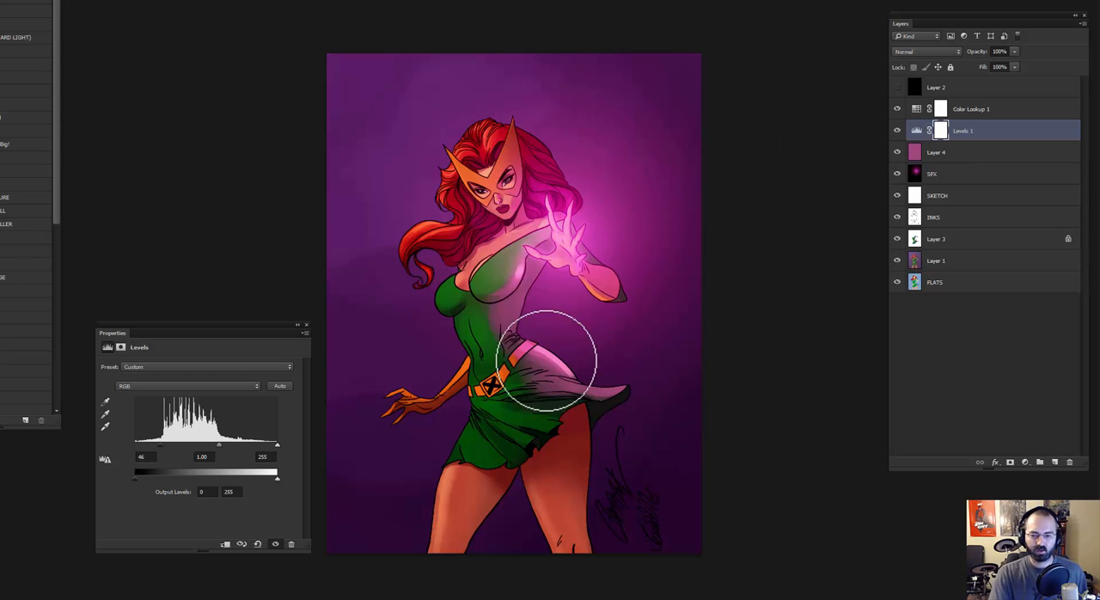
mouse_move(395, 9)
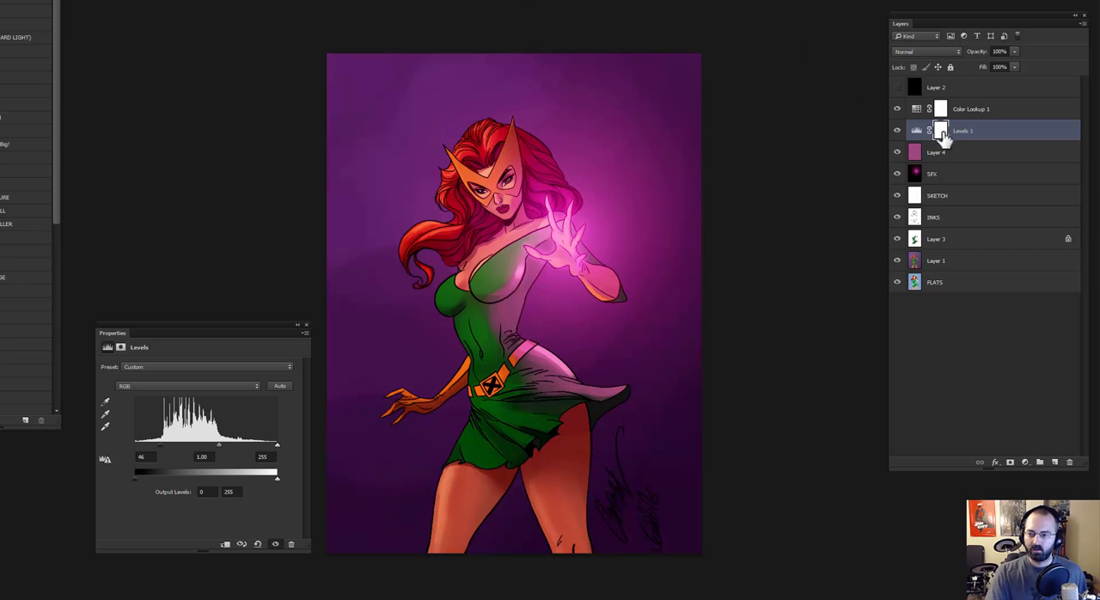
click(941, 131)
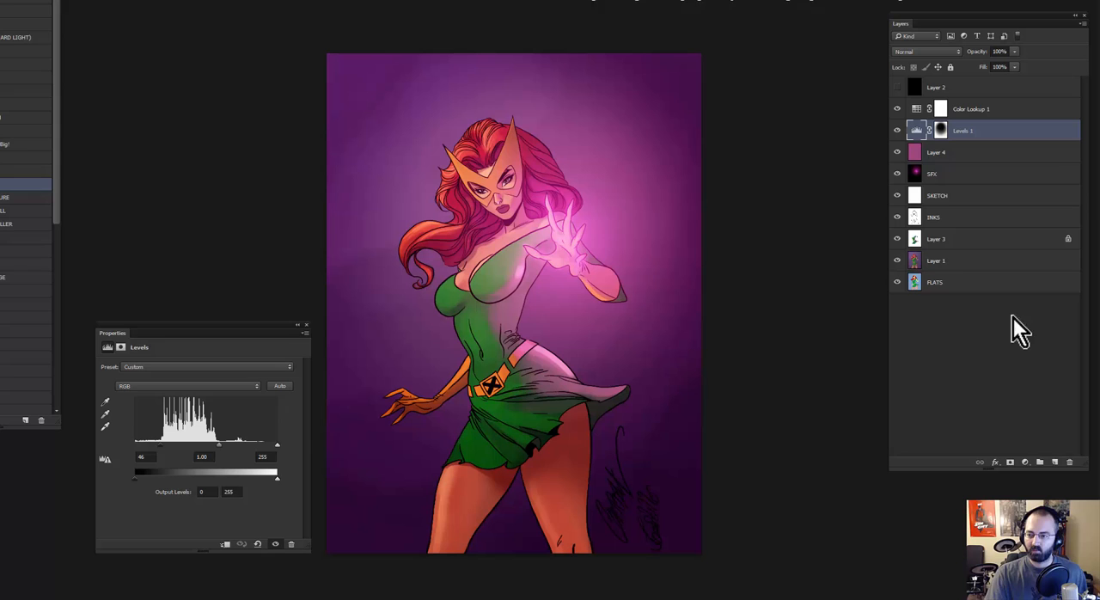
Add an Exposure 1 adjustment above Levels 1, tune its brightness, then hide it to compare
click(1024, 460)
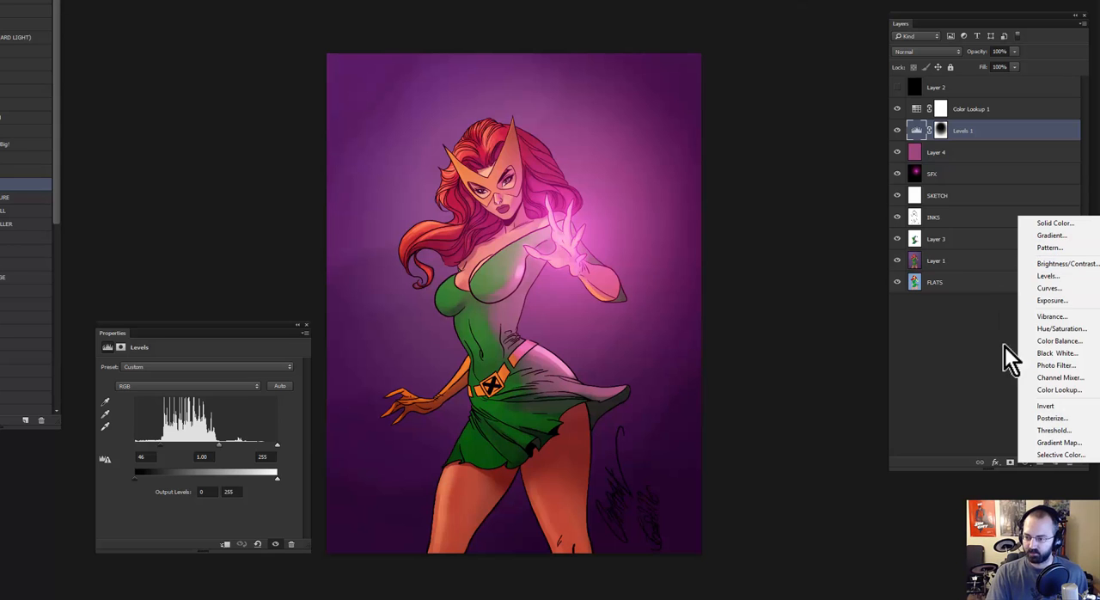
mouse_move(1051, 299)
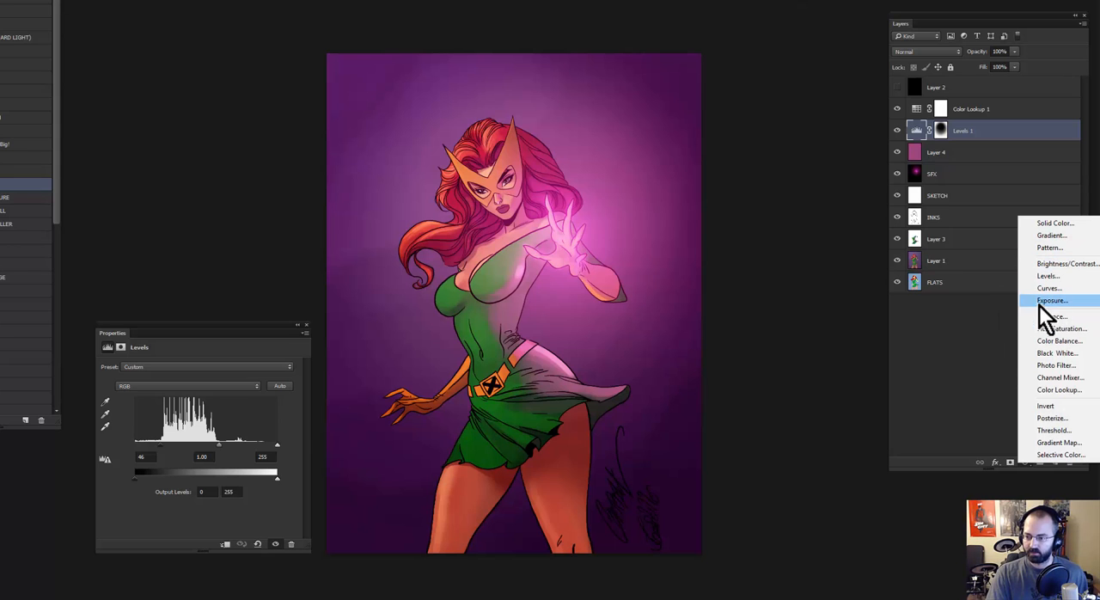
click(1051, 299)
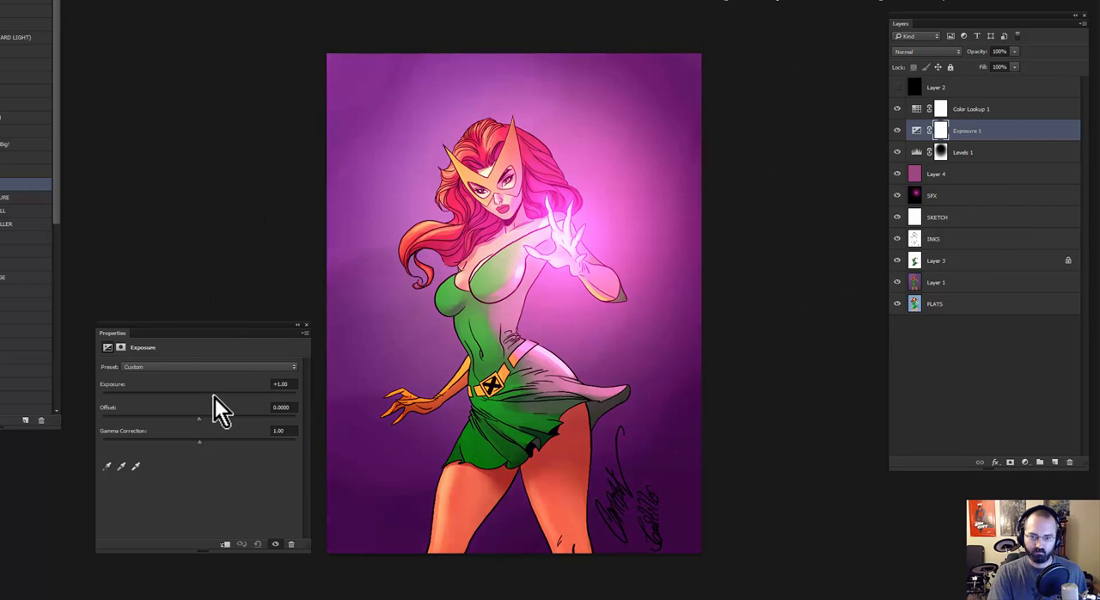
drag(223, 394, 208, 393)
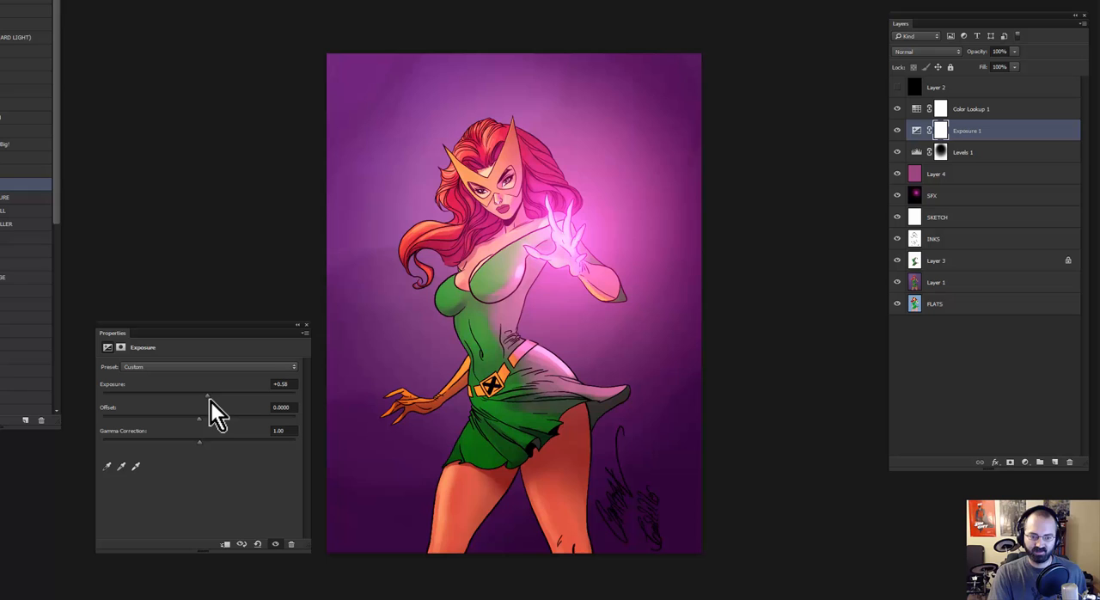
drag(207, 395, 210, 396)
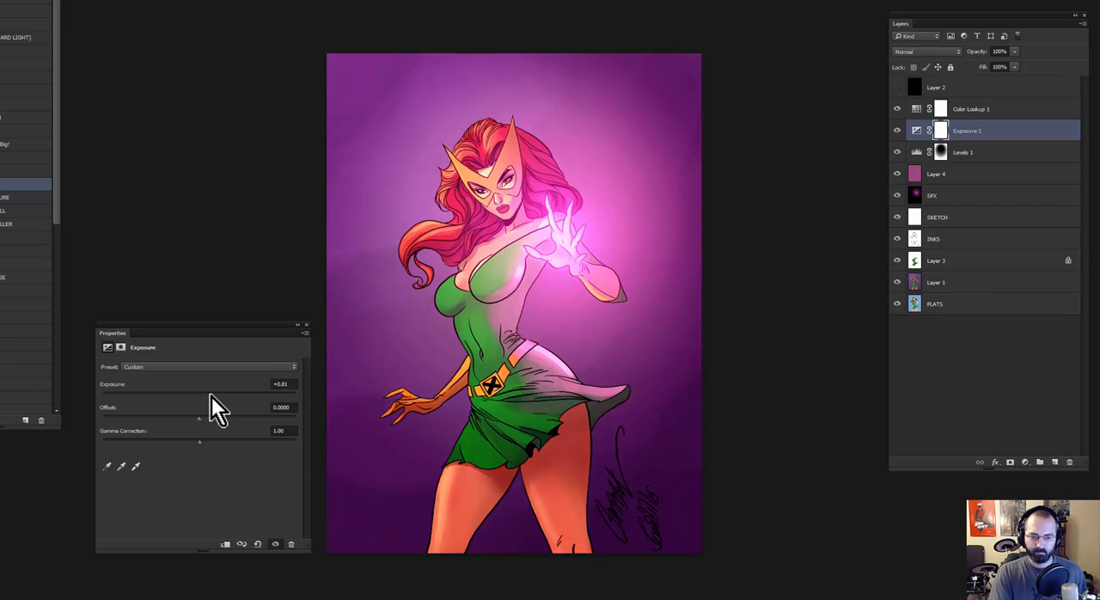
click(897, 131)
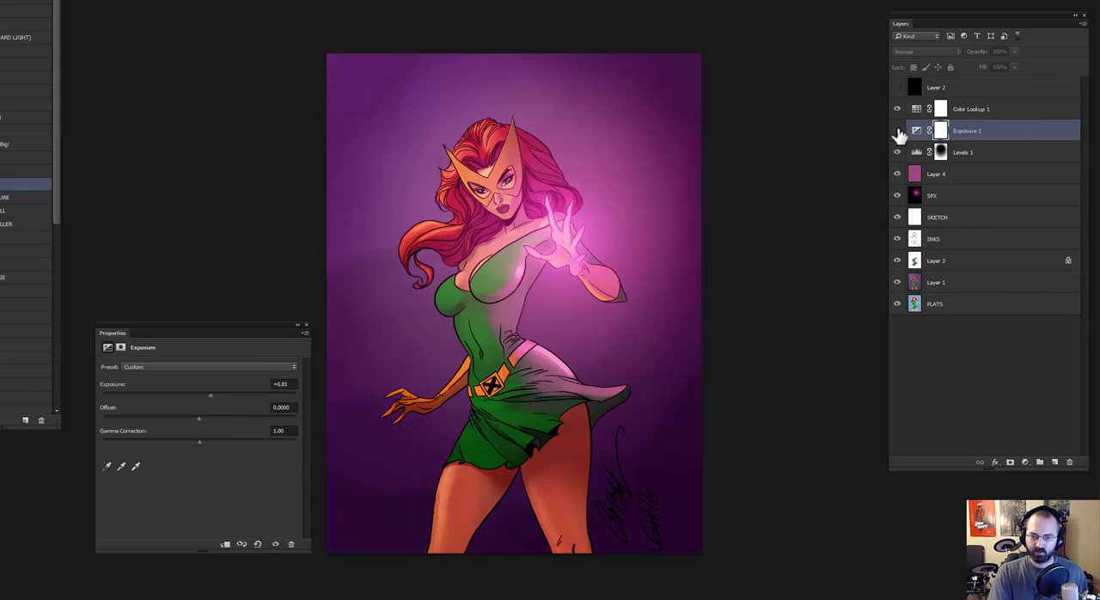
Make the Exposure 1 layer visible again to restore the hand glow
click(897, 131)
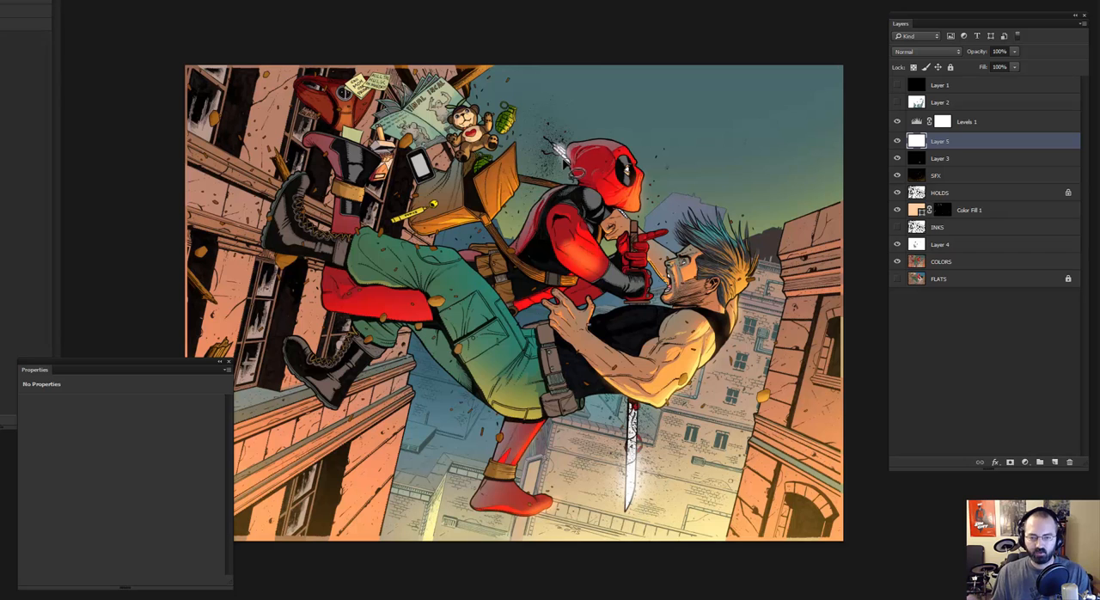
mouse_move(764, 100)
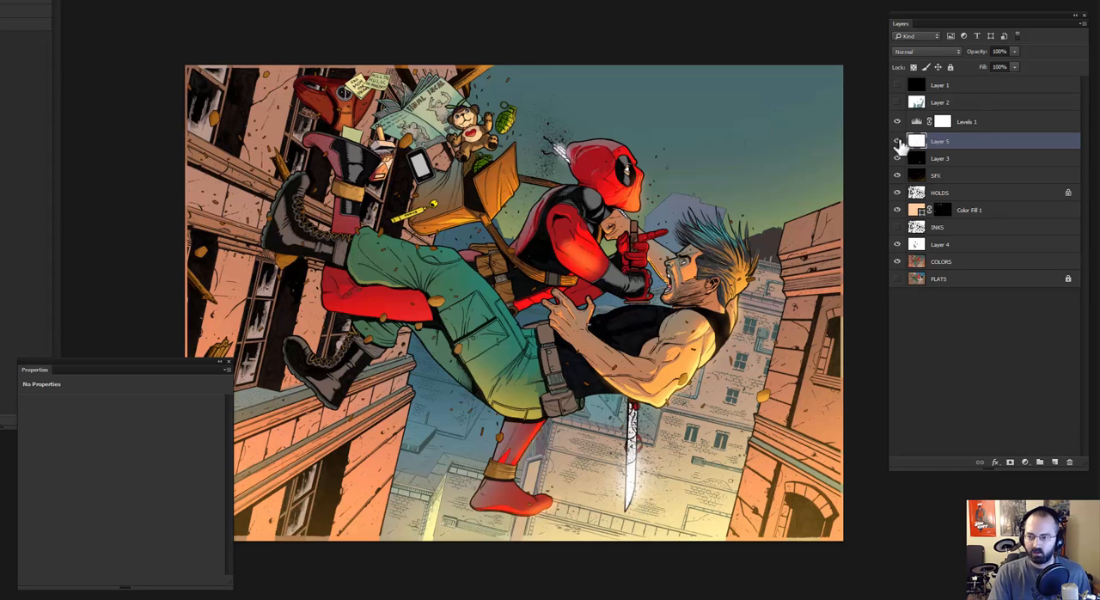
Review the rooftop fight document's layer stack in the Layers panel
click(896, 140)
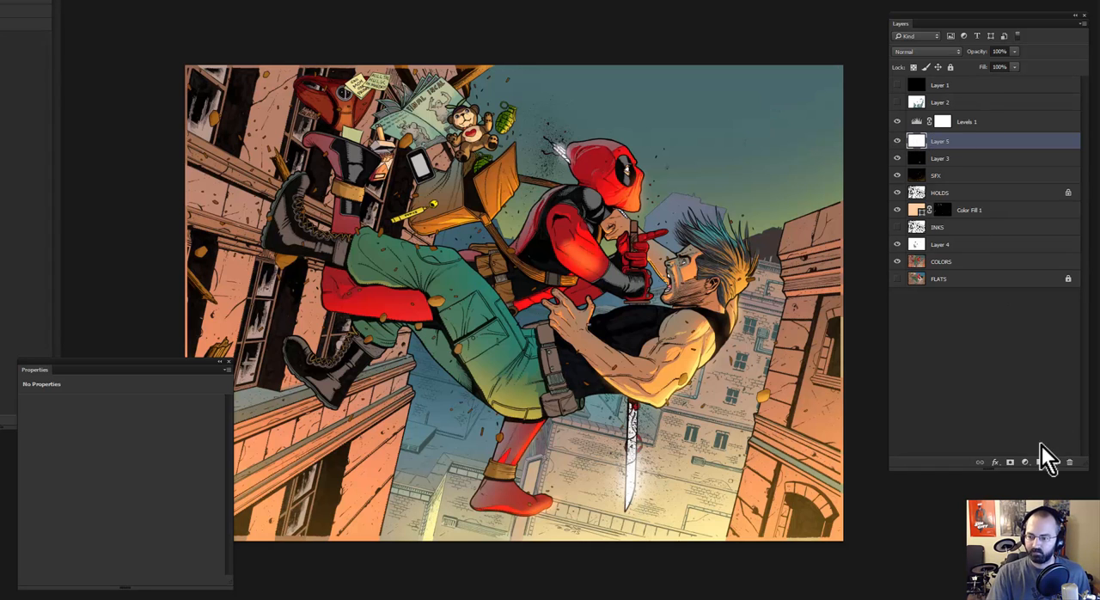
Add a Solid Color fill layer in dark blue covering the whole page
click(1010, 463)
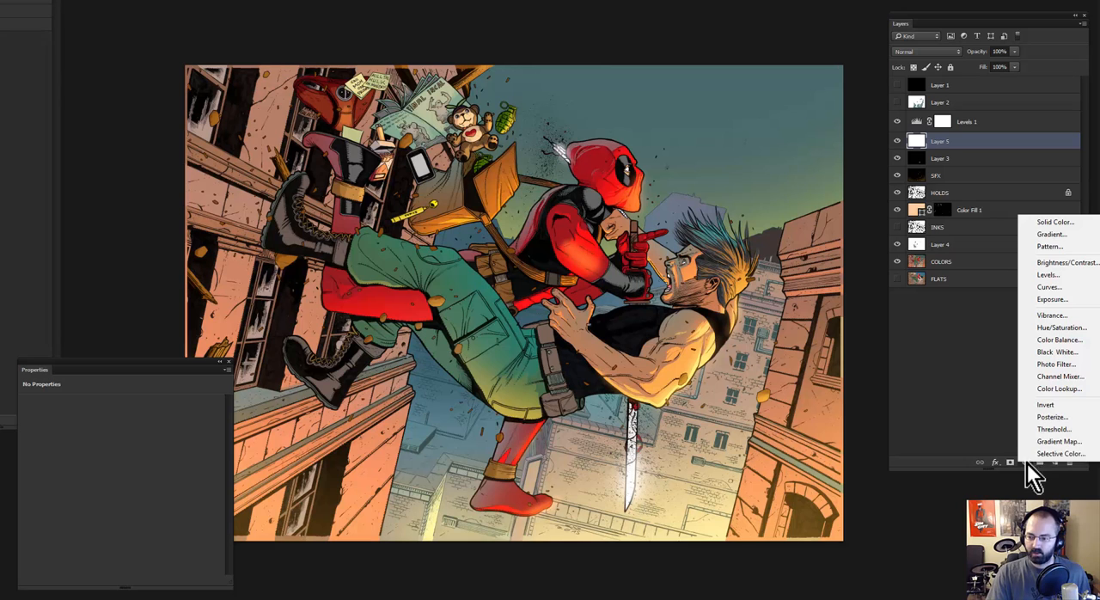
mouse_move(1055, 221)
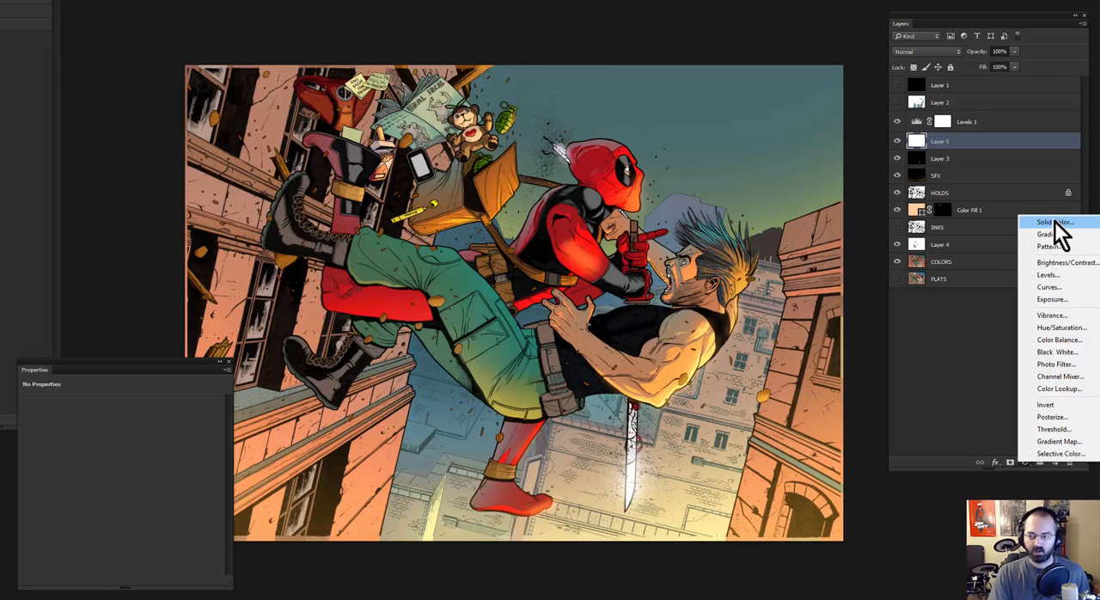
mouse_move(1062, 237)
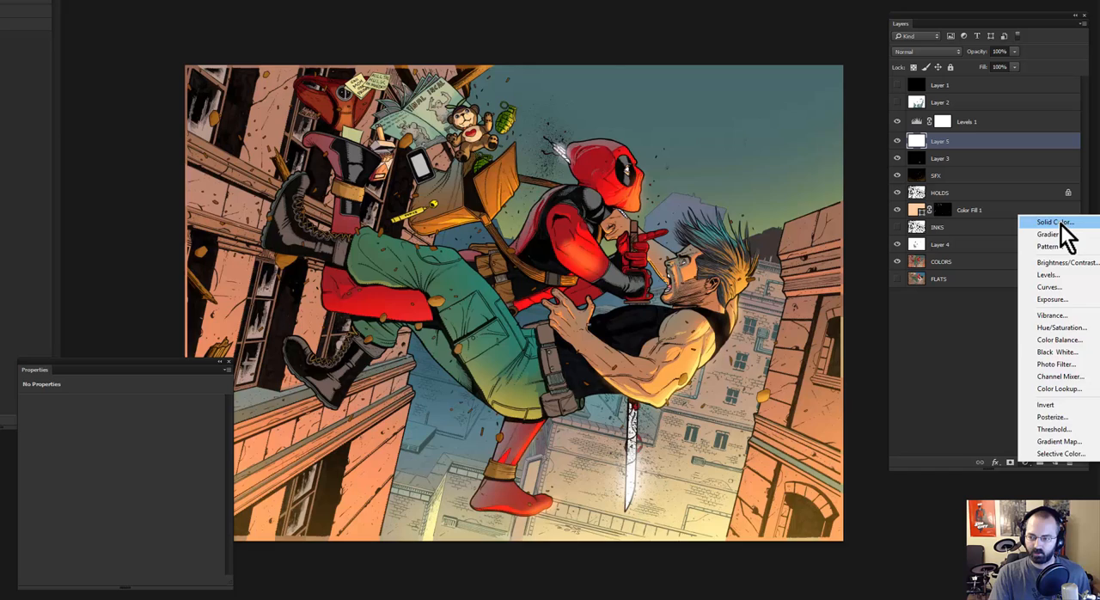
click(1055, 222)
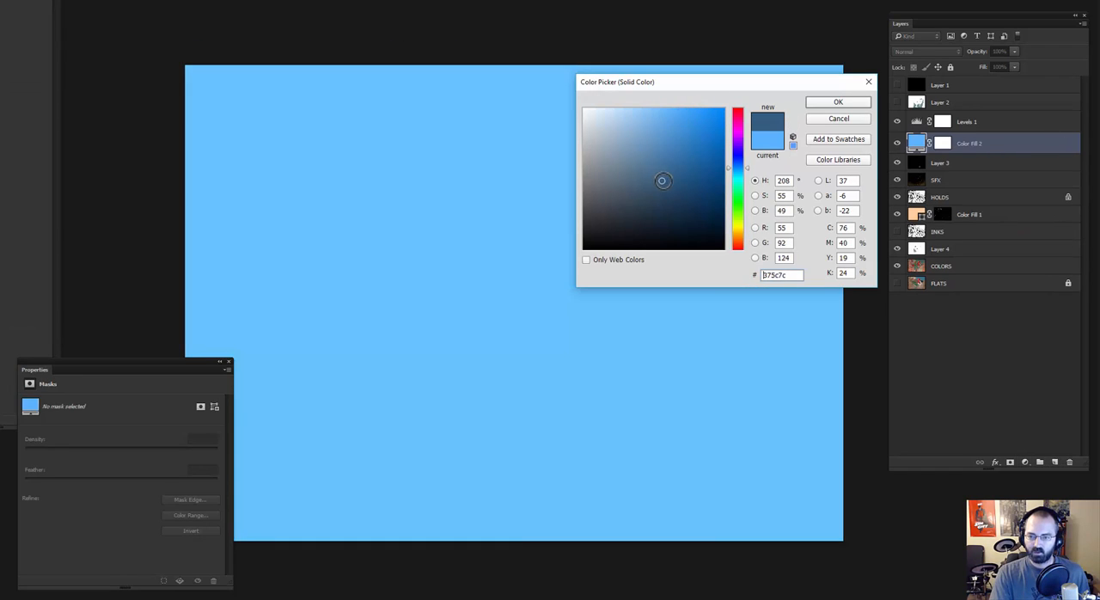
click(677, 199)
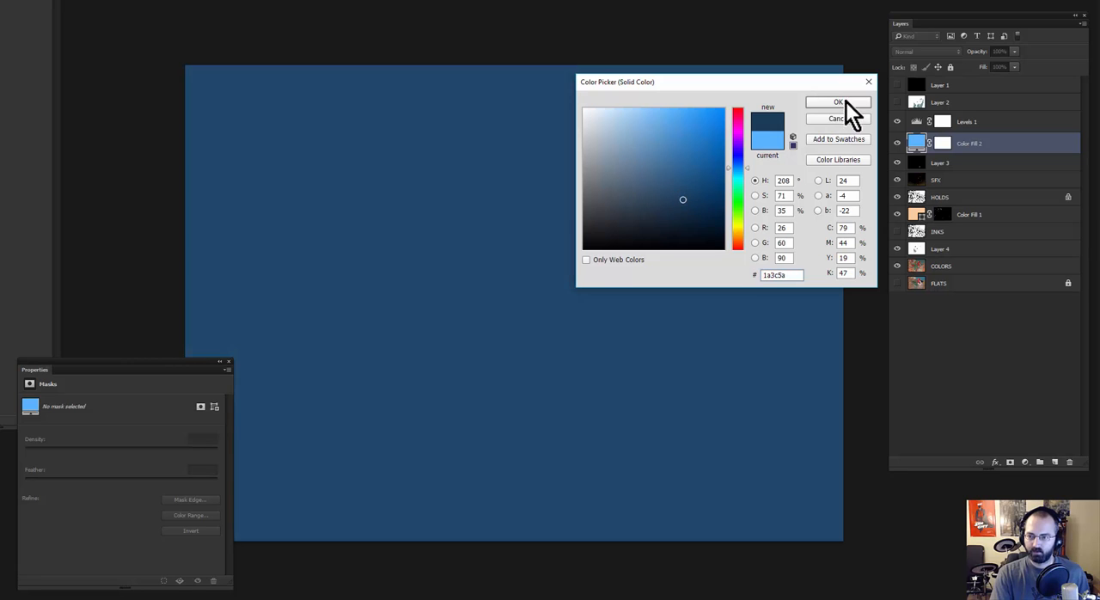
click(836, 102)
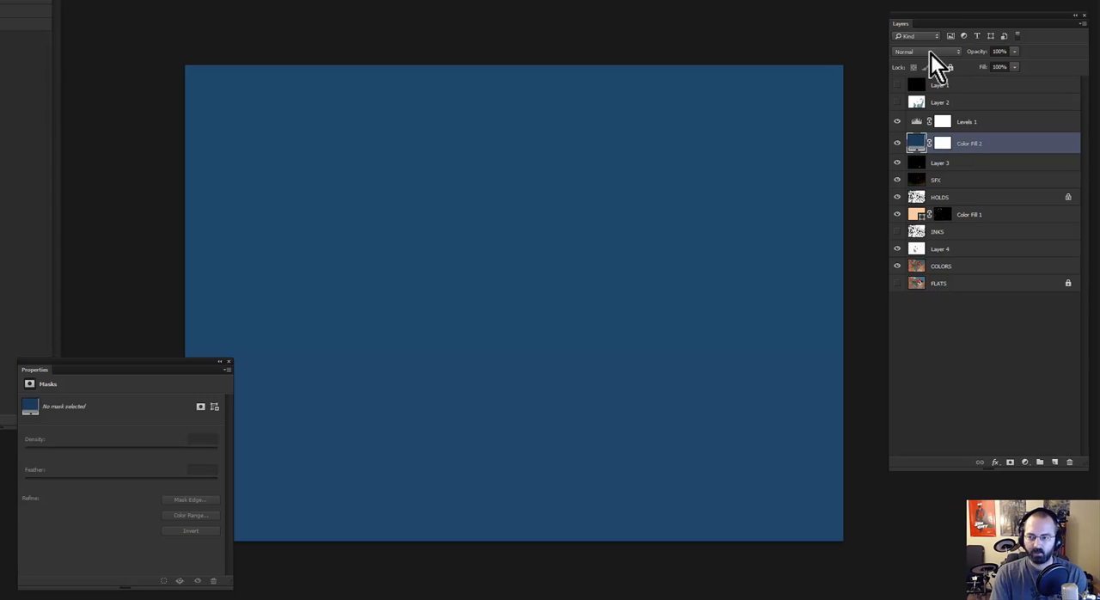
Set the Color Fill layer's blending mode to Color for a cool blue tint
click(926, 52)
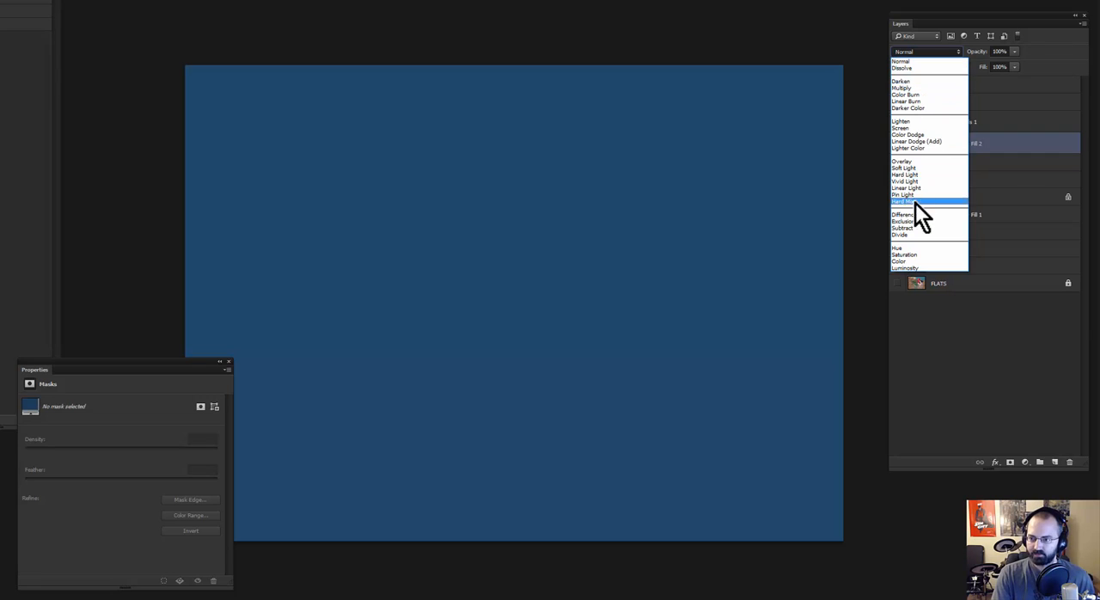
mouse_move(907, 261)
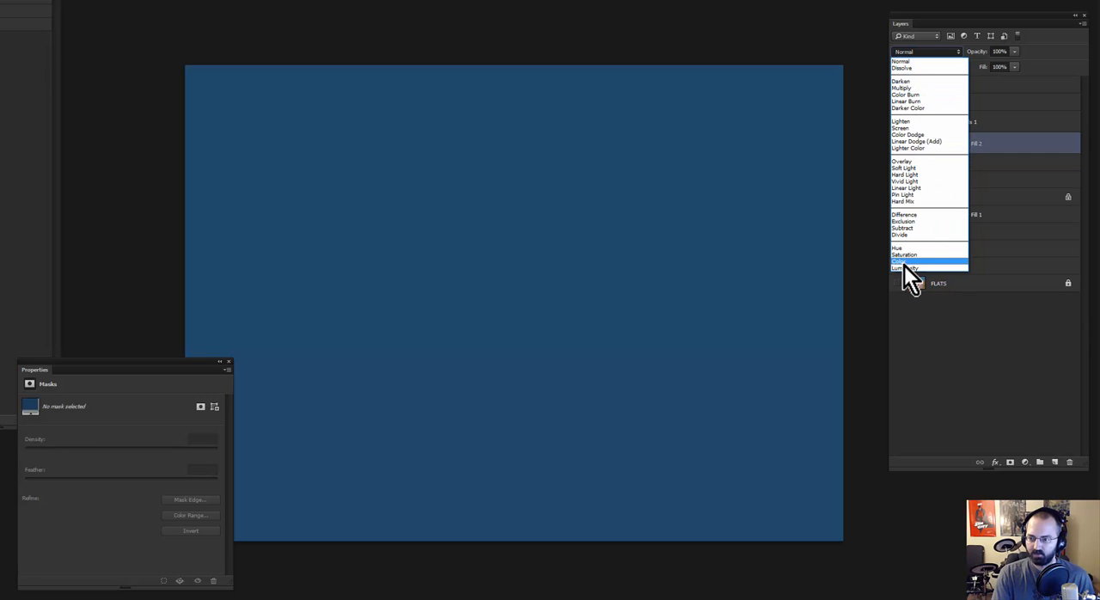
click(901, 262)
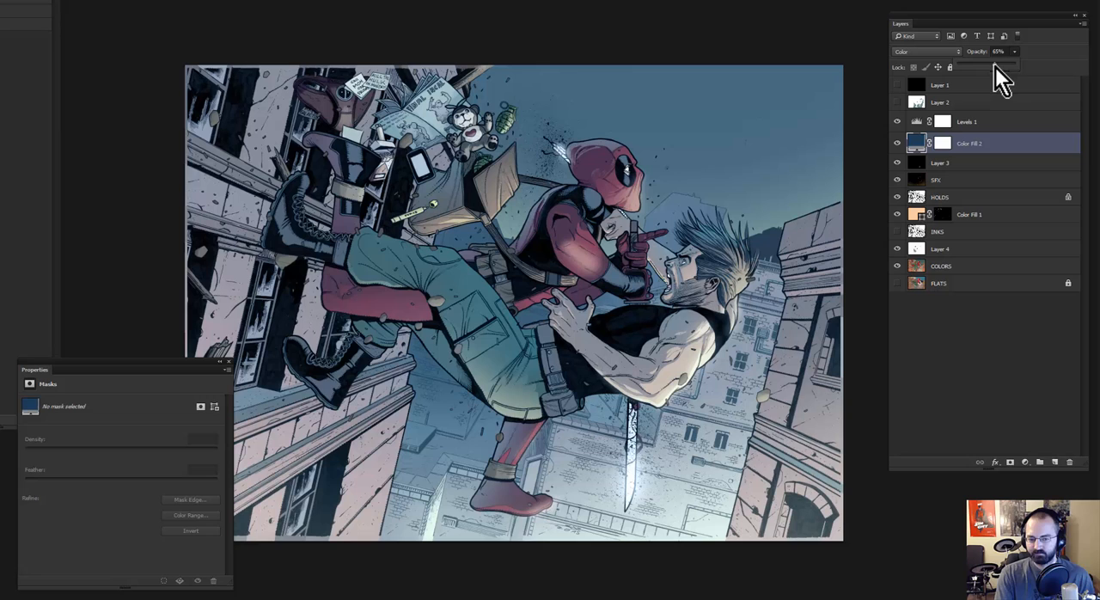
mouse_move(931, 123)
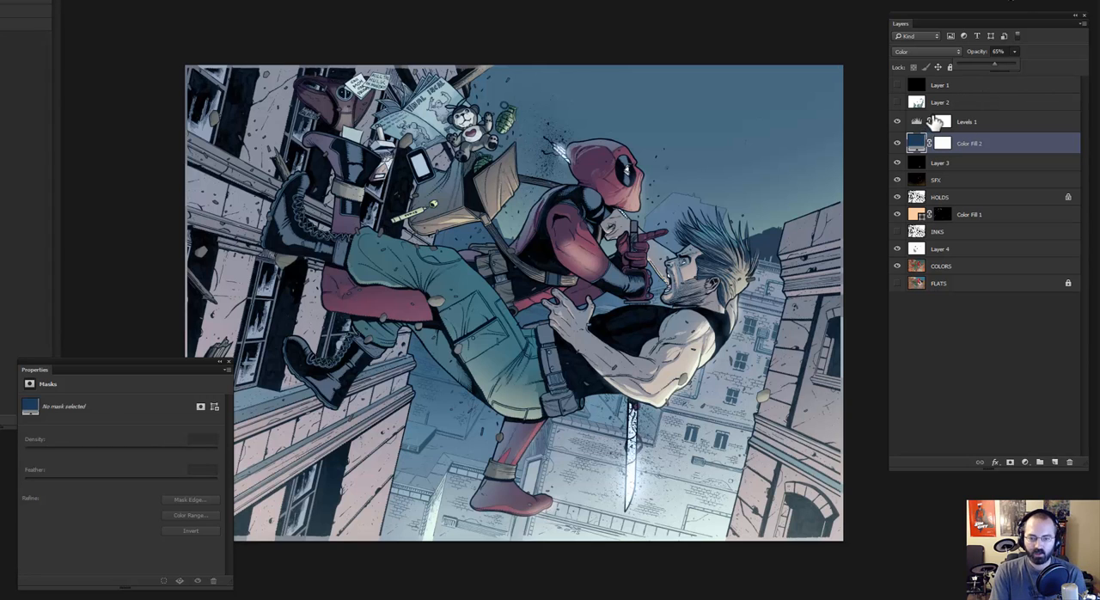
mouse_move(885, 138)
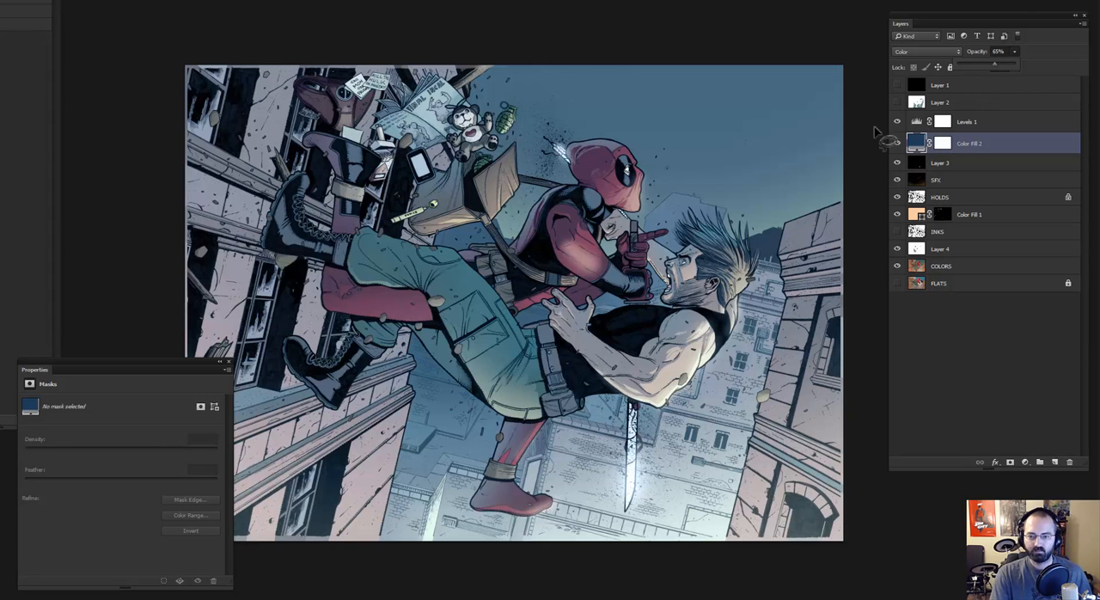
mouse_move(931, 65)
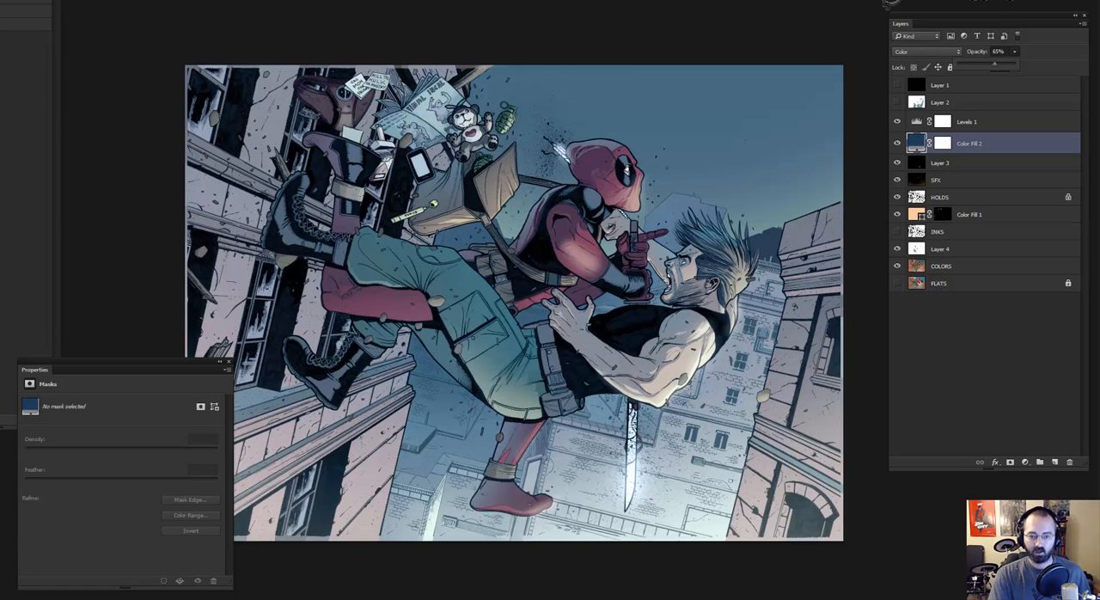
Mask the blue tint off the two fighters by painting black on the fill mask
click(942, 143)
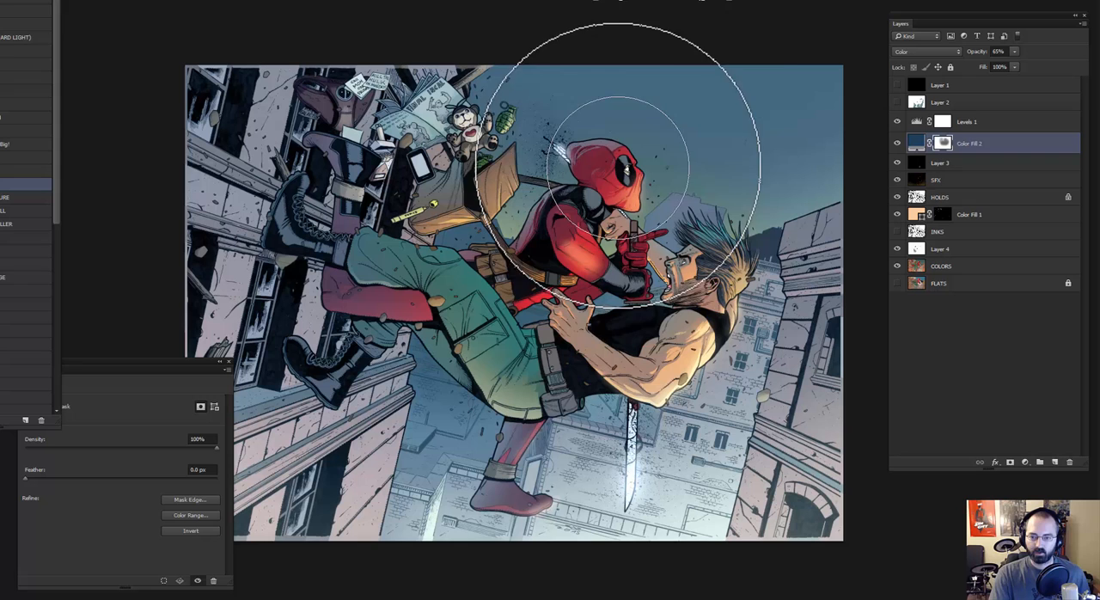
mouse_move(816, 99)
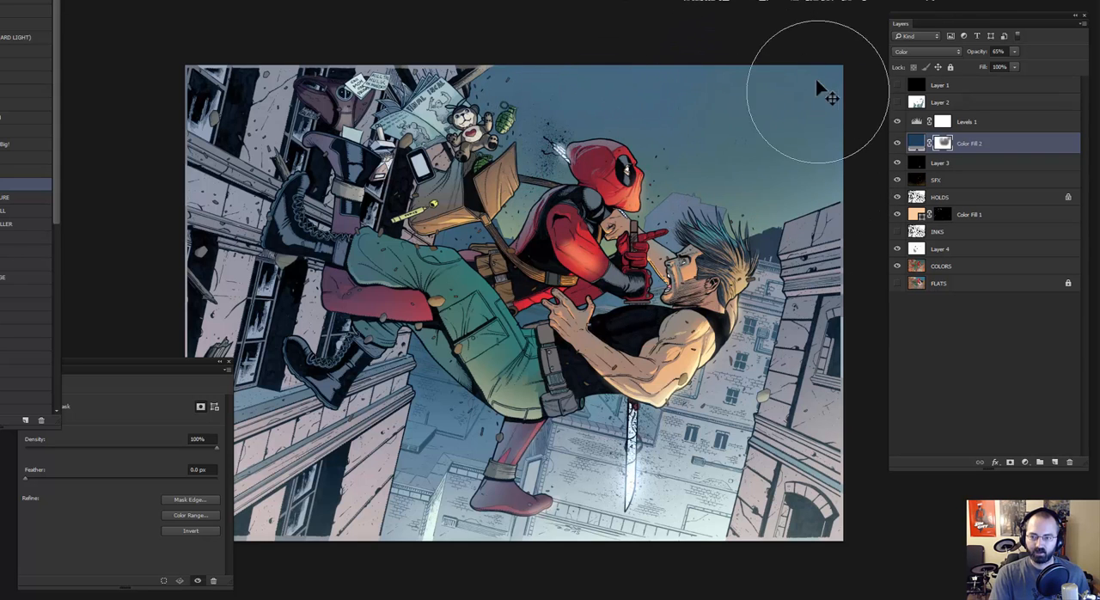
mouse_move(570, 94)
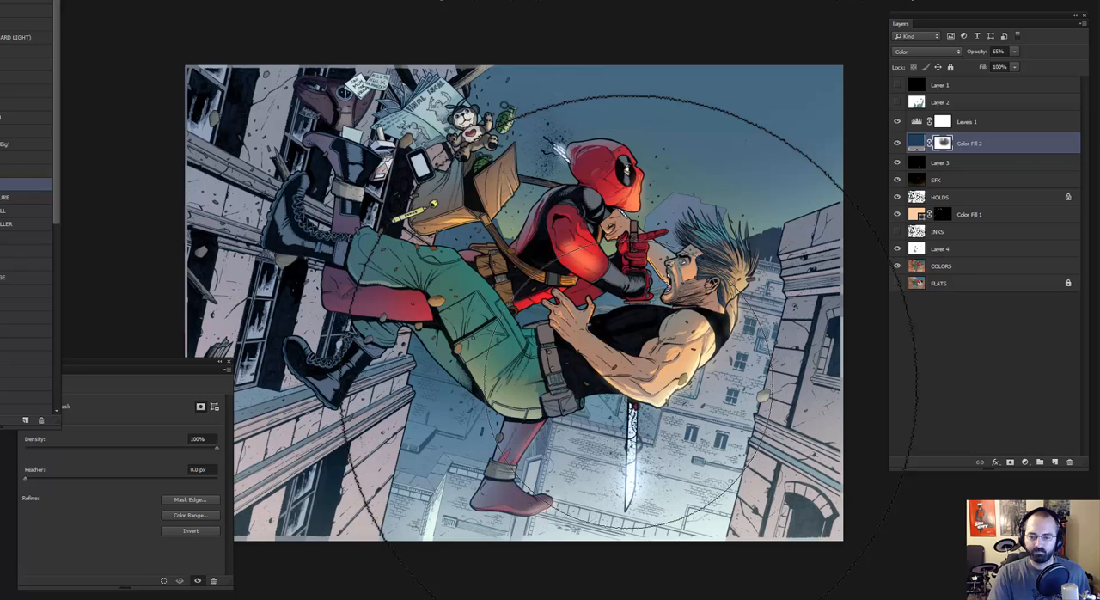
Select the building areas from the PLATS flat-colour layer with the Magic Wand
click(938, 281)
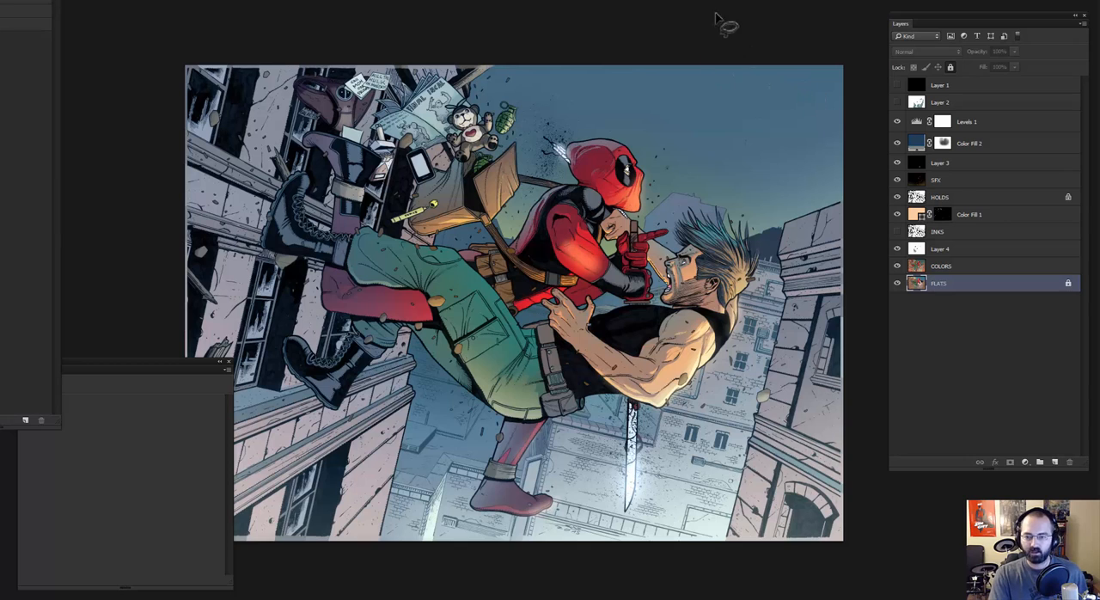
mouse_move(705, 117)
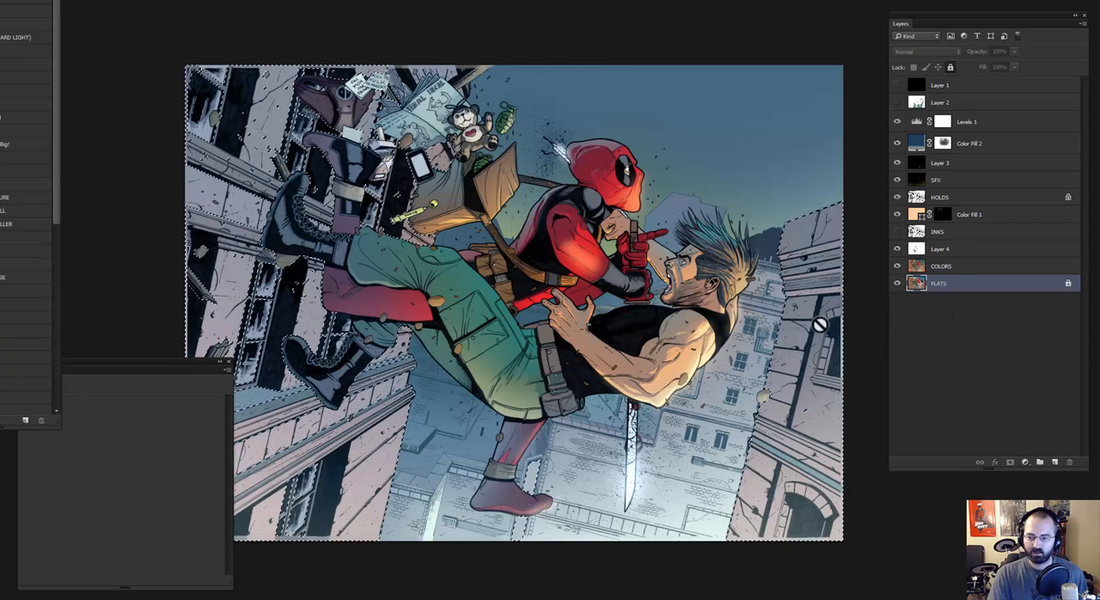
click(969, 143)
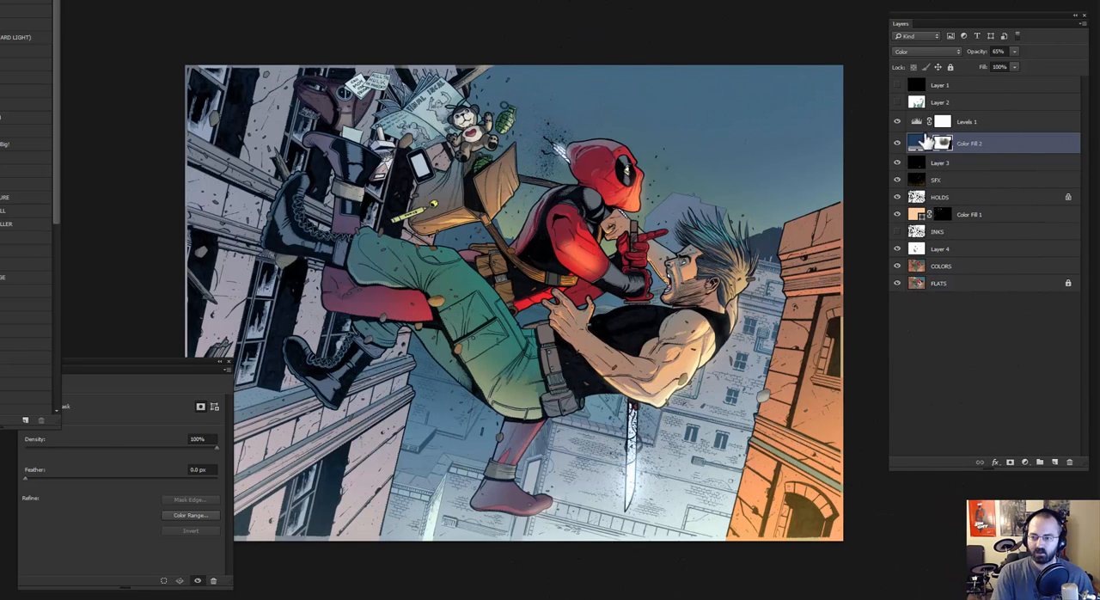
mouse_move(1017, 117)
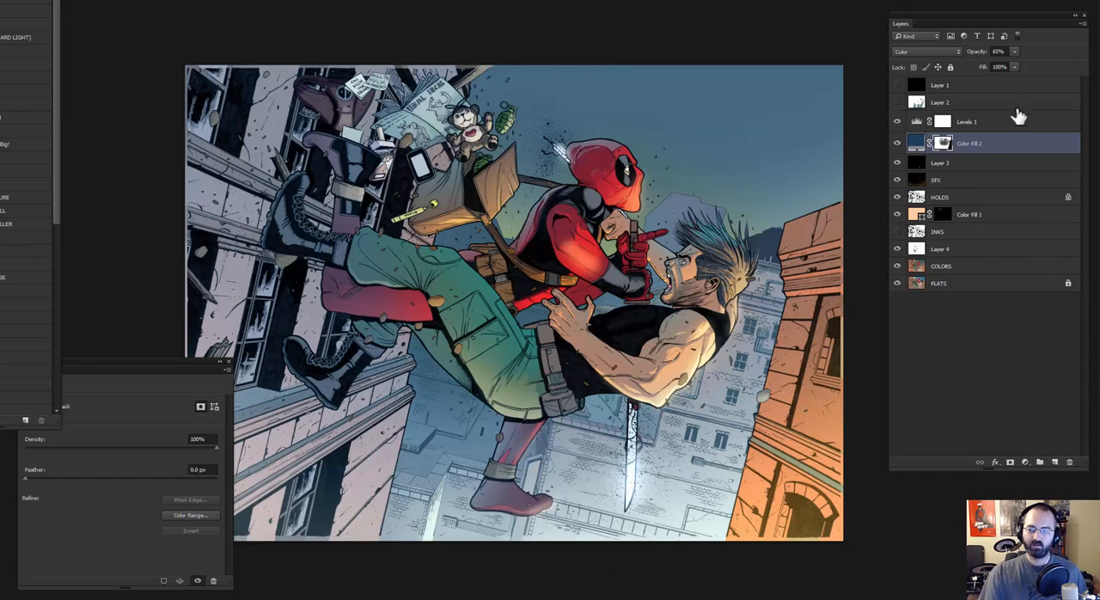
mouse_move(948, 145)
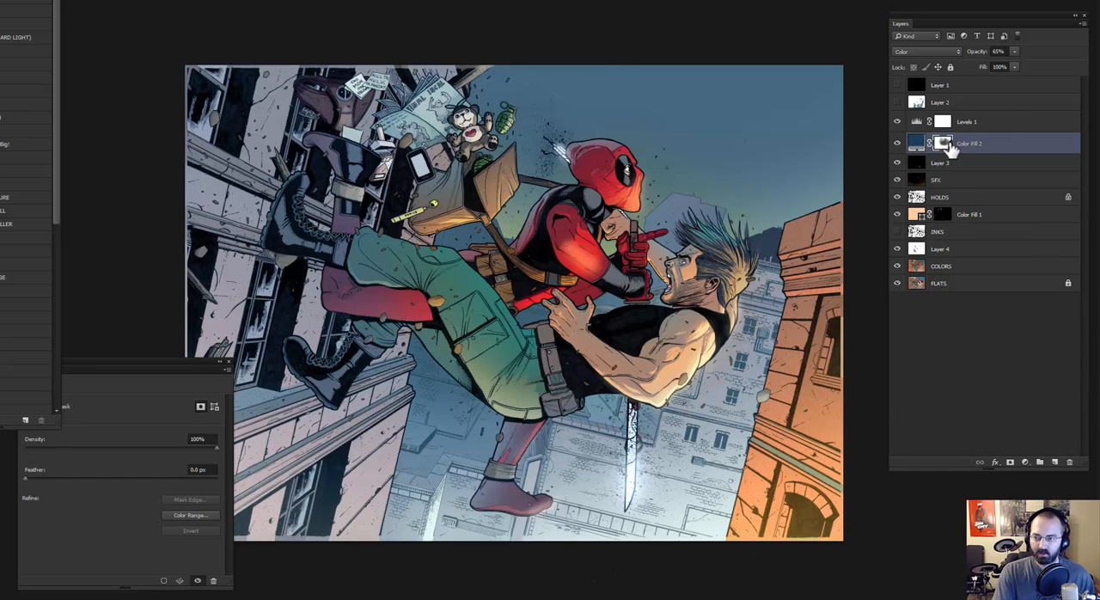
Mask the blue tint off the right-hand building so its warm orange shows
click(897, 144)
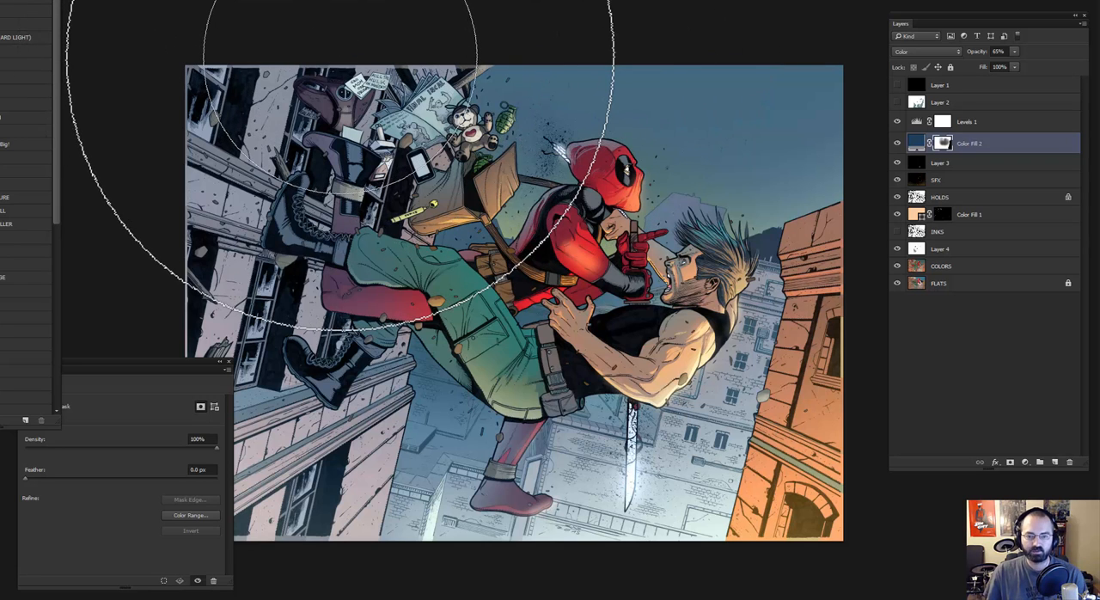
mouse_move(636, 215)
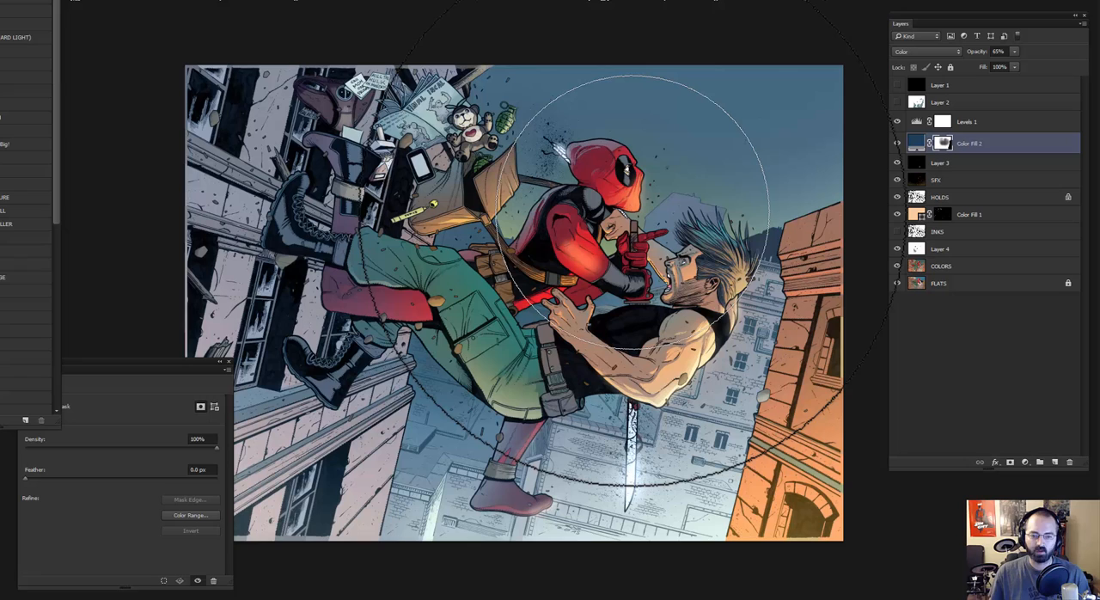